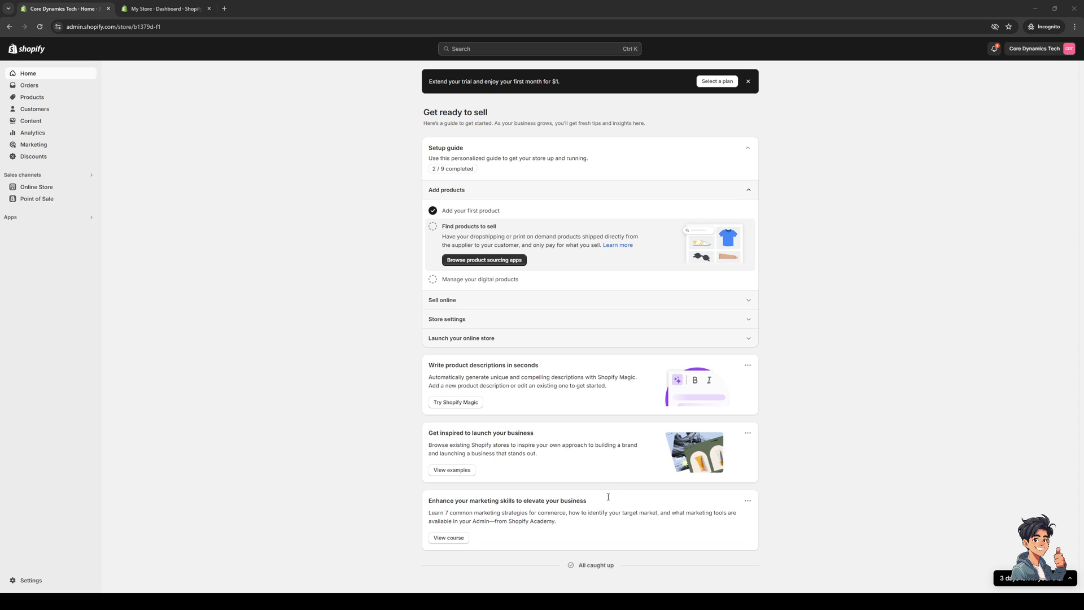
{"action": "mouse_move", "coordinate": [483, 280]}
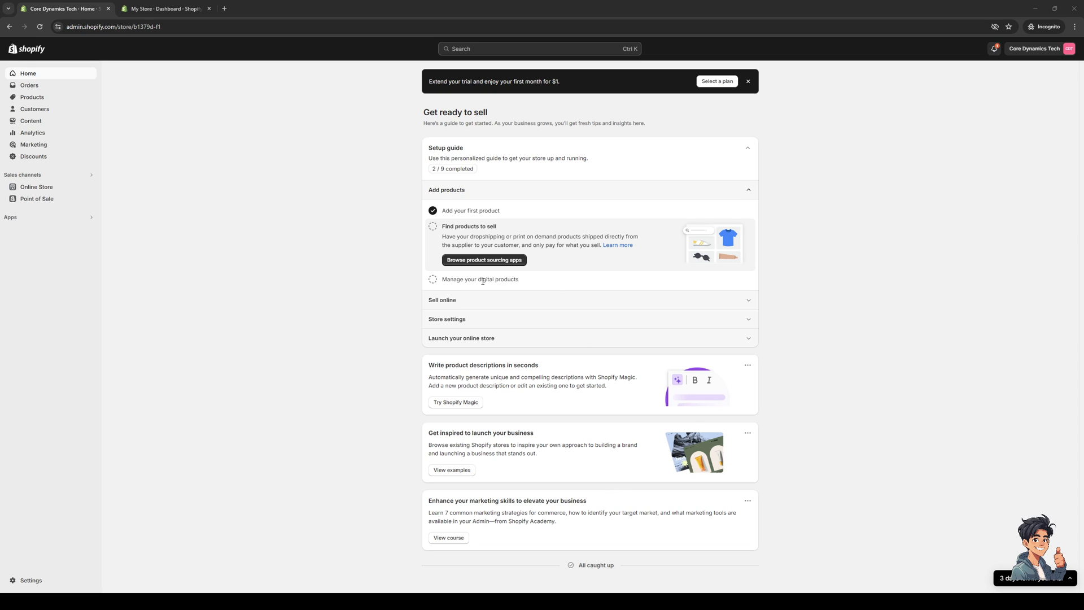
{"action": "mouse_move", "coordinate": [531, 300]}
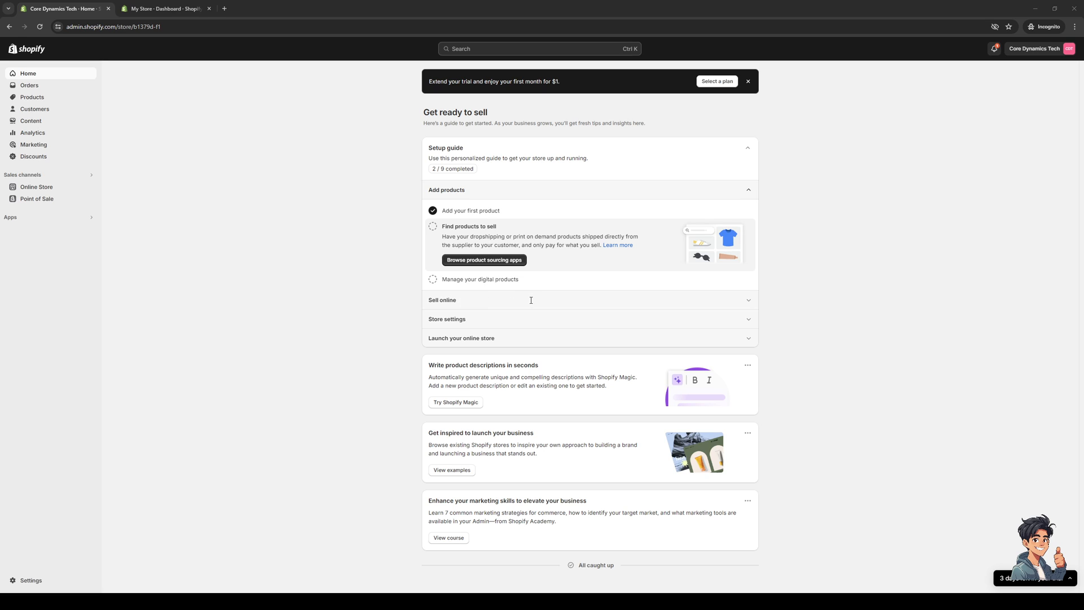
{"action": "mouse_move", "coordinate": [551, 310]}
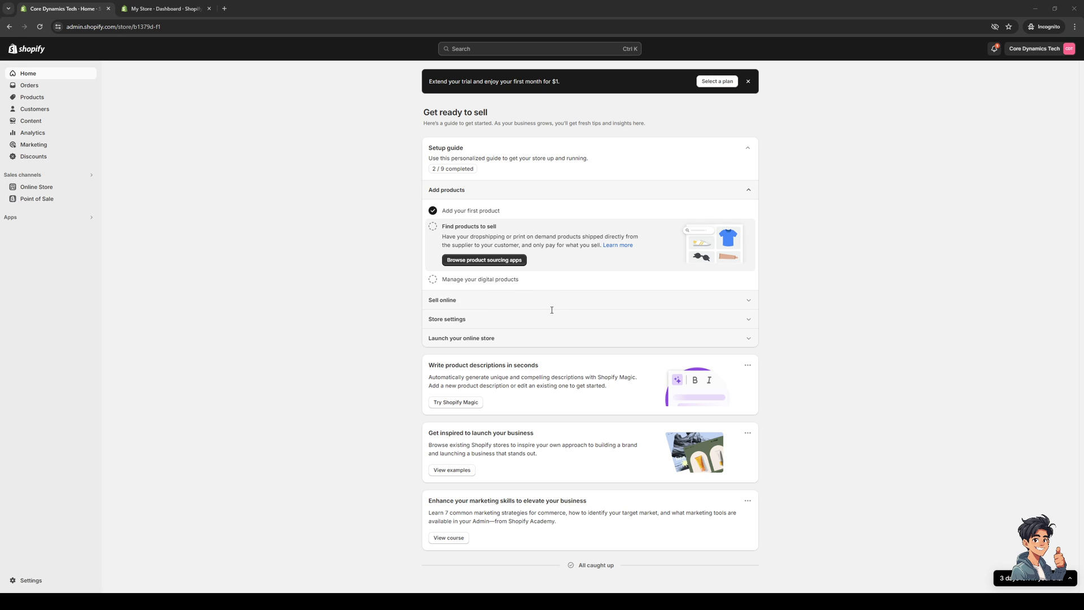
{"action": "mouse_move", "coordinate": [469, 302]}
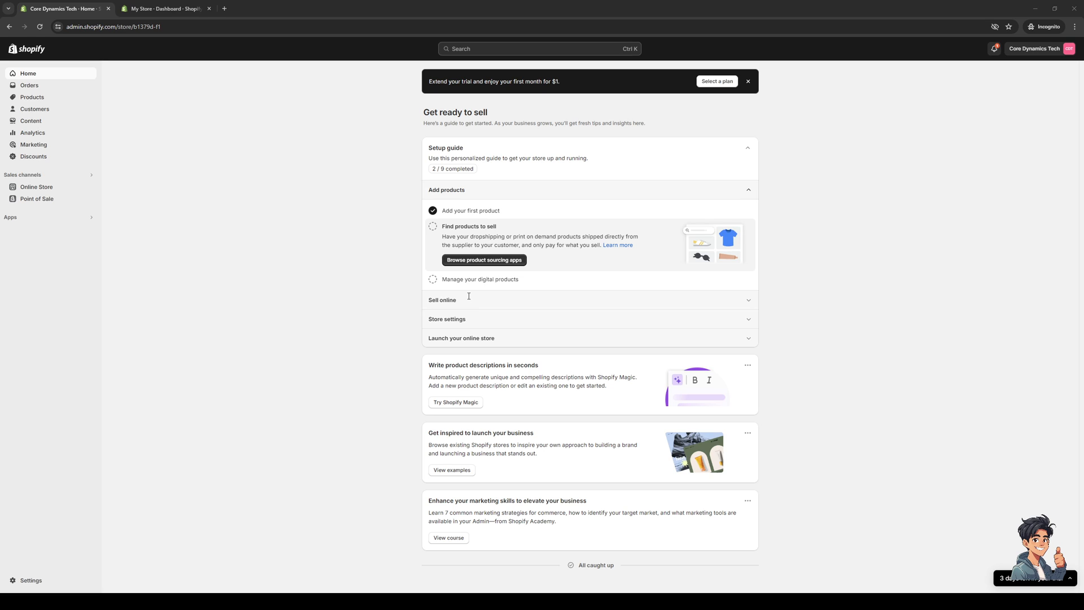
{"action": "mouse_move", "coordinate": [468, 295]}
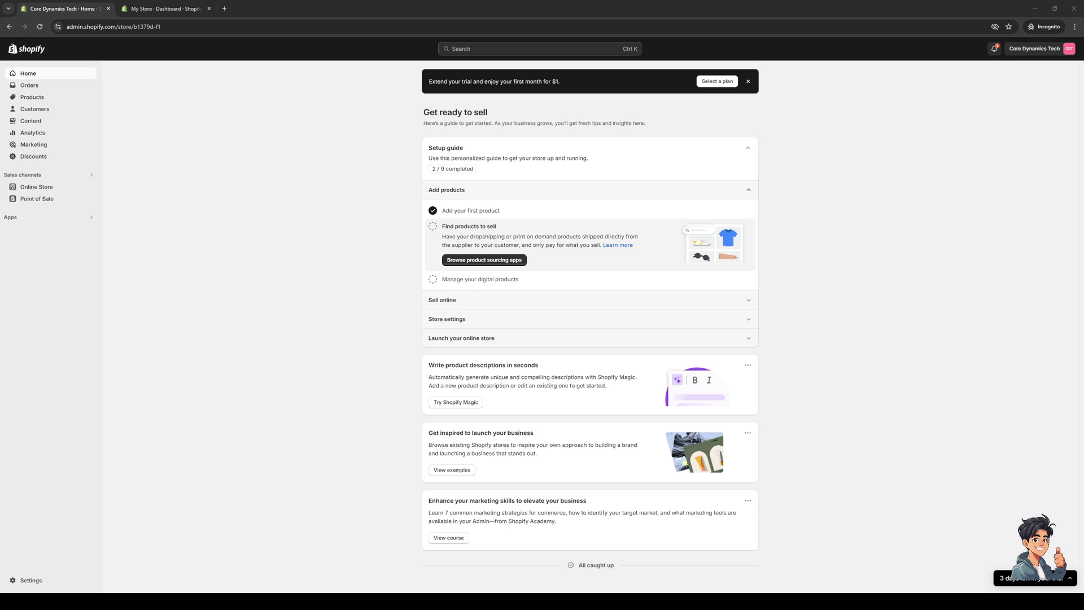
{"action": "mouse_move", "coordinate": [493, 316]}
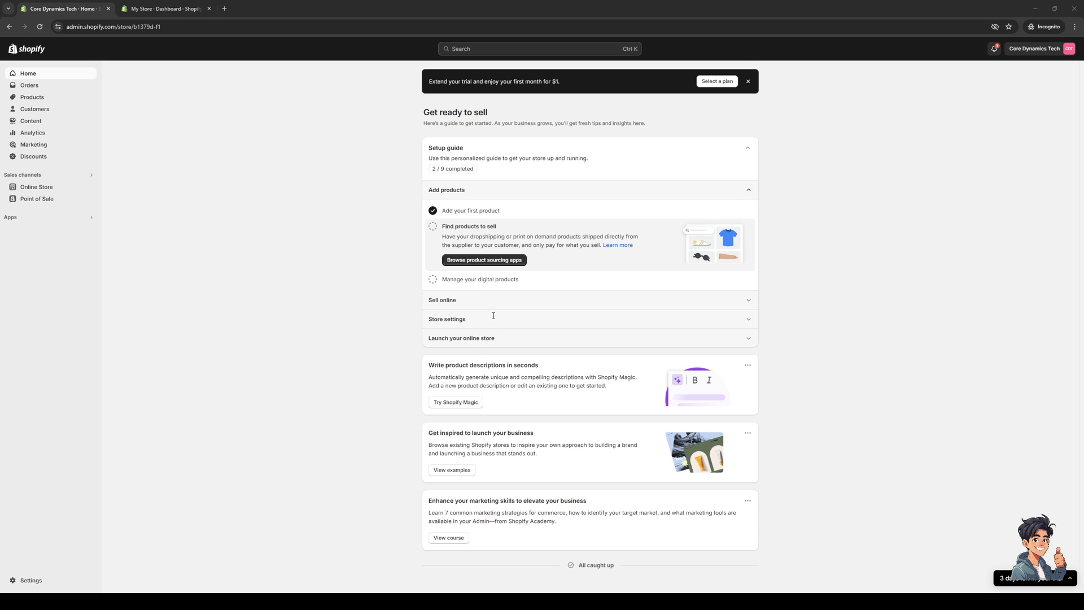
{"action": "mouse_move", "coordinate": [480, 276]}
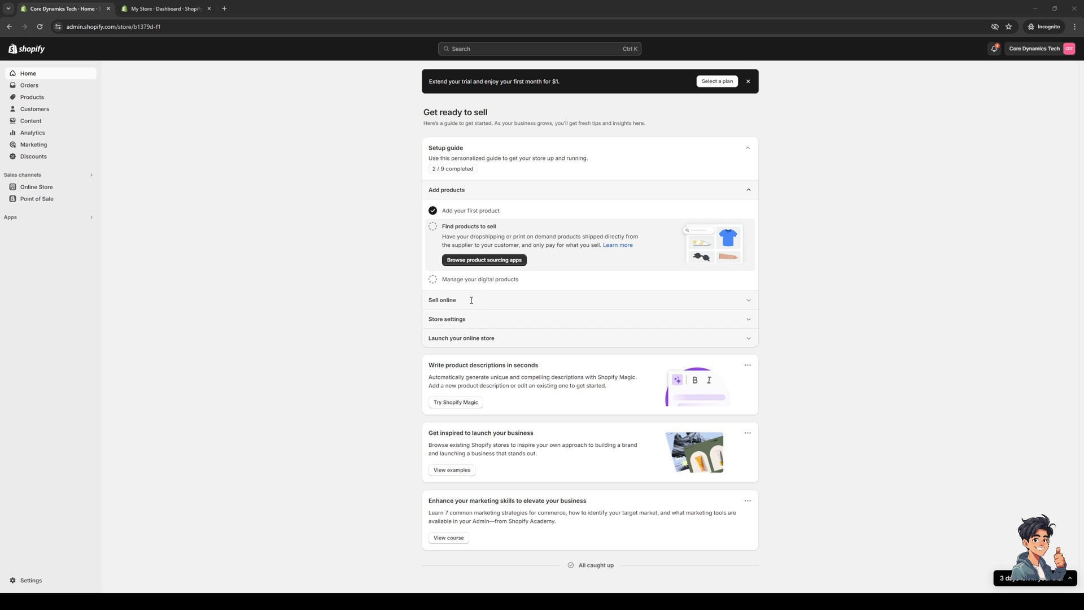
{"action": "mouse_move", "coordinate": [505, 339]}
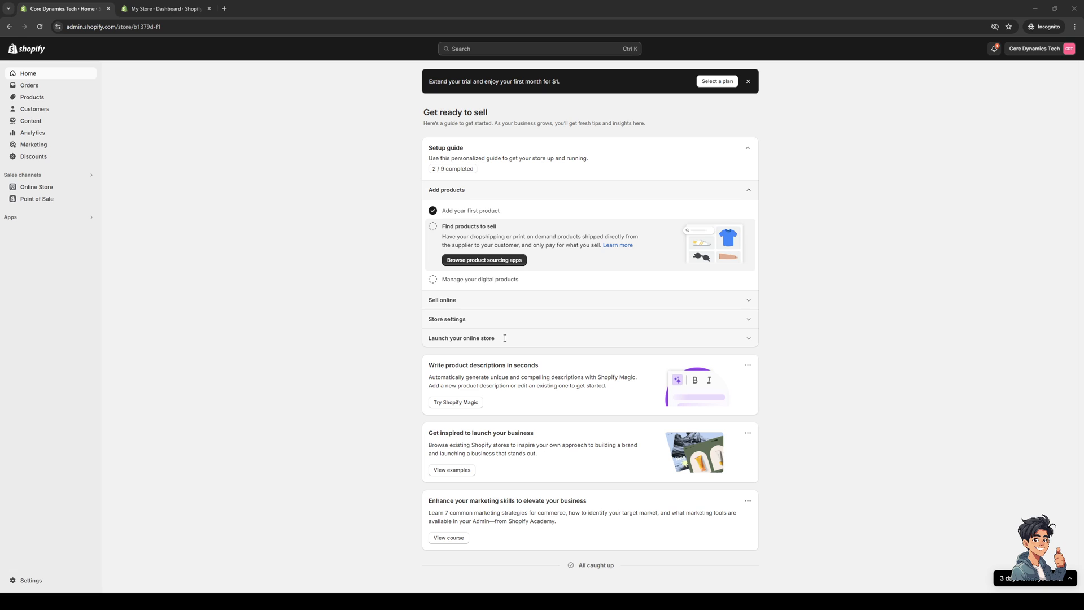
{"action": "mouse_move", "coordinate": [771, 191]}
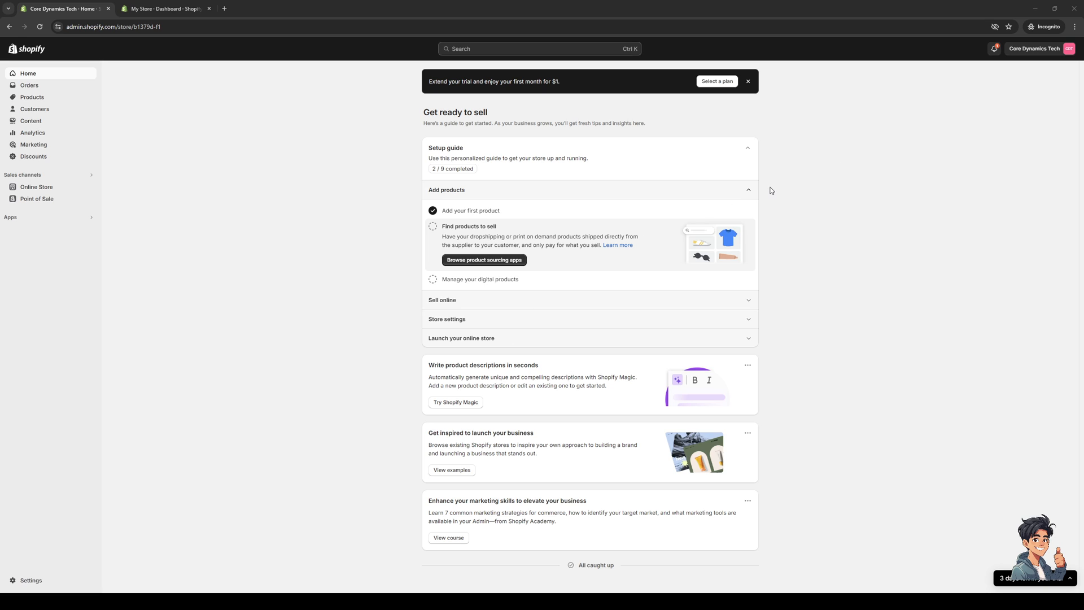
{"action": "mouse_move", "coordinate": [536, 293]}
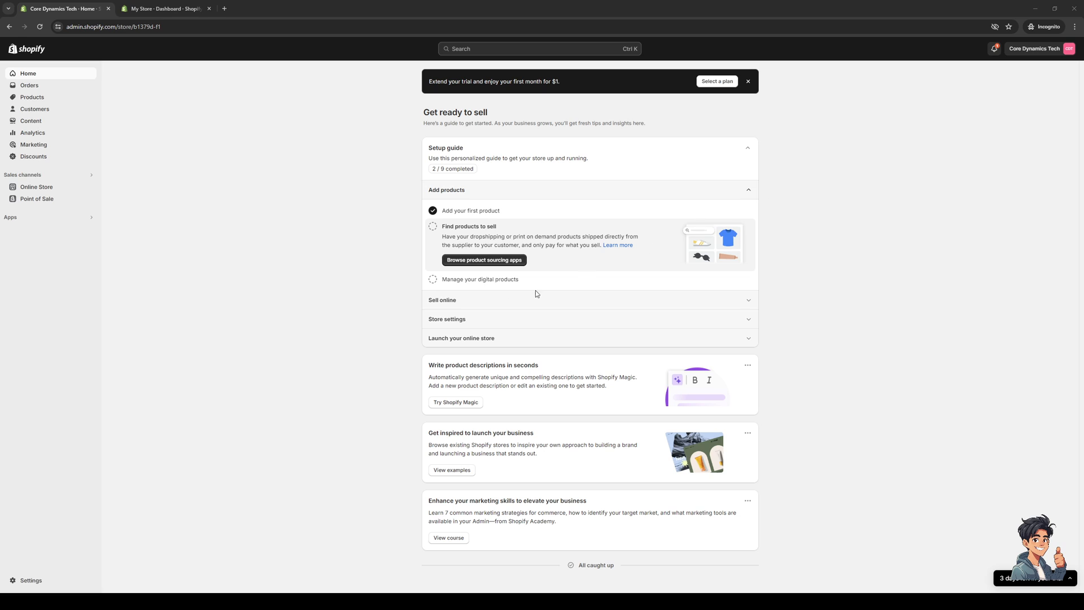
{"action": "mouse_move", "coordinate": [240, 235]}
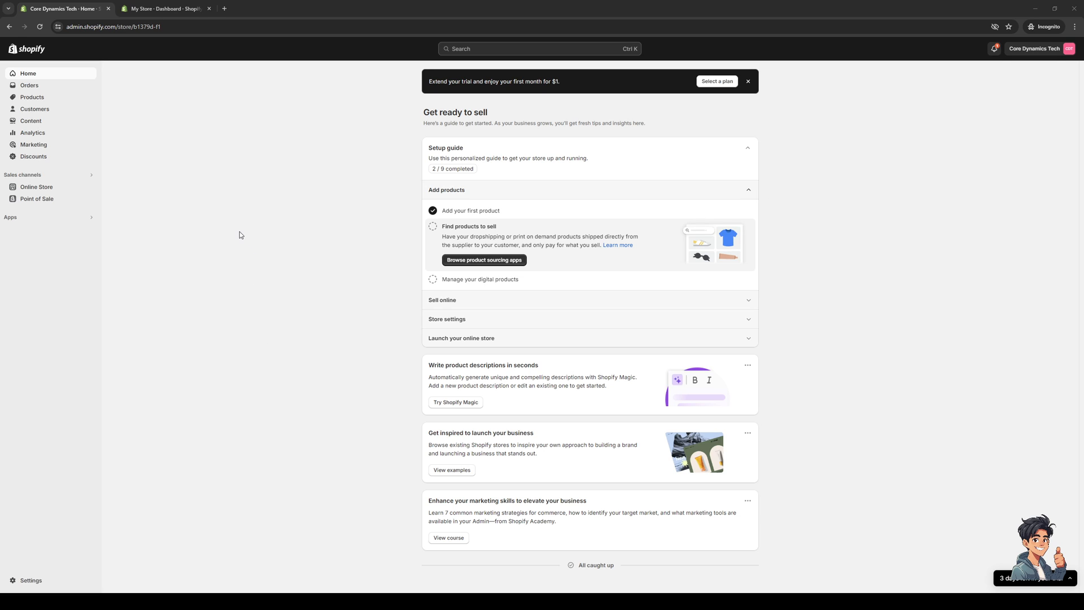
{"action": "mouse_move", "coordinate": [875, 378]}
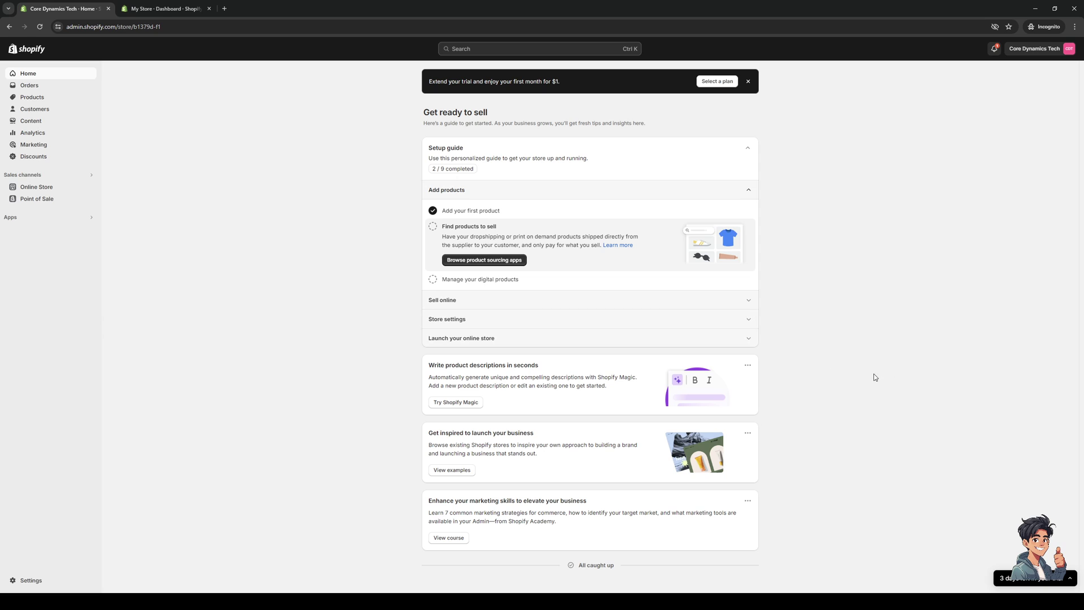
{"action": "mouse_move", "coordinate": [267, 293]}
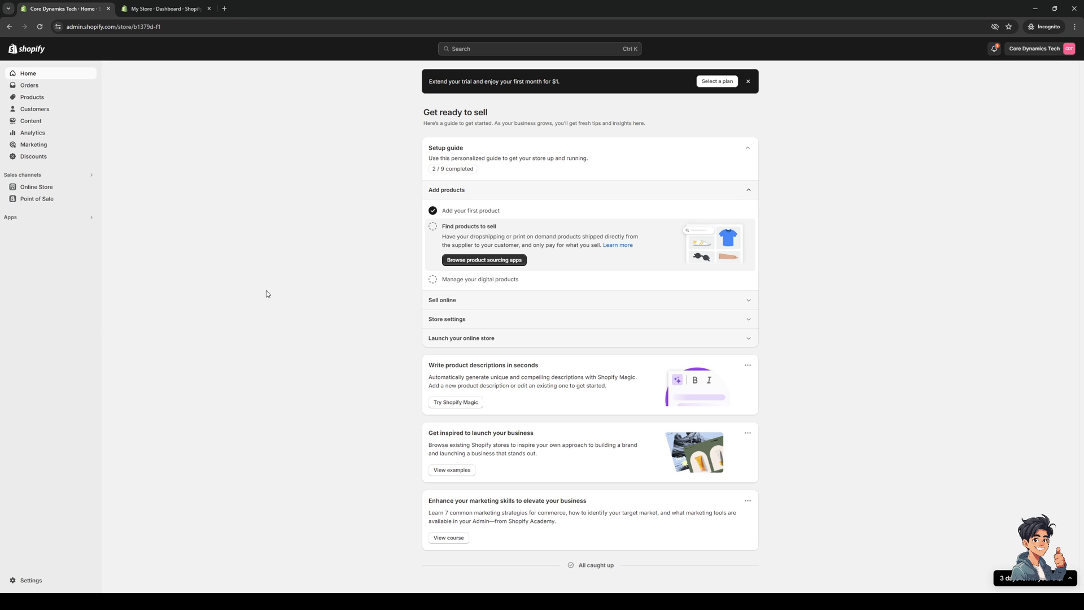
{"action": "mouse_move", "coordinate": [558, 168]}
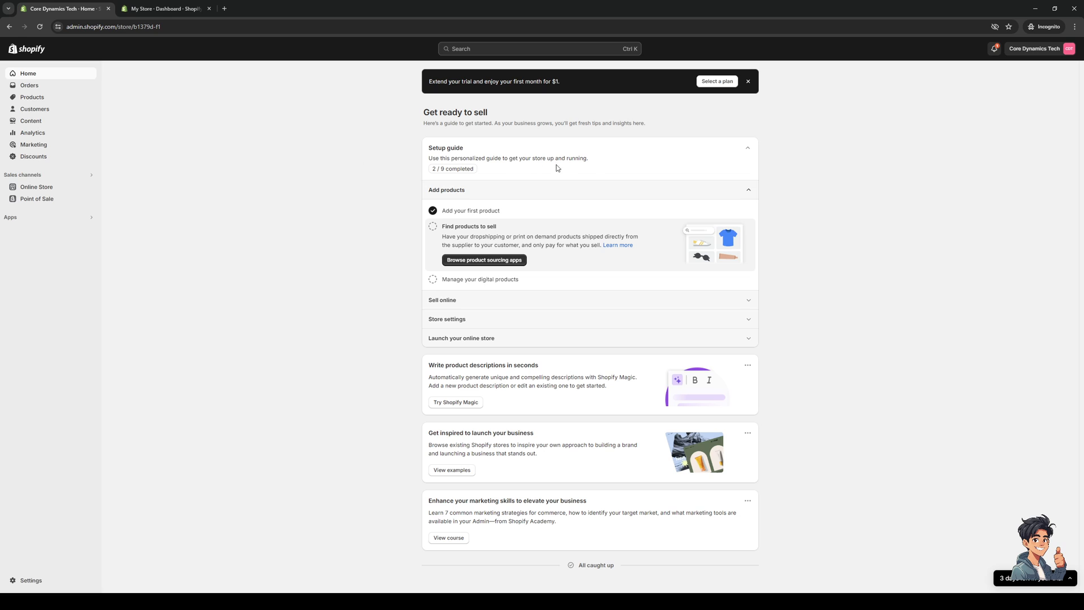
{"action": "mouse_move", "coordinate": [887, 214]}
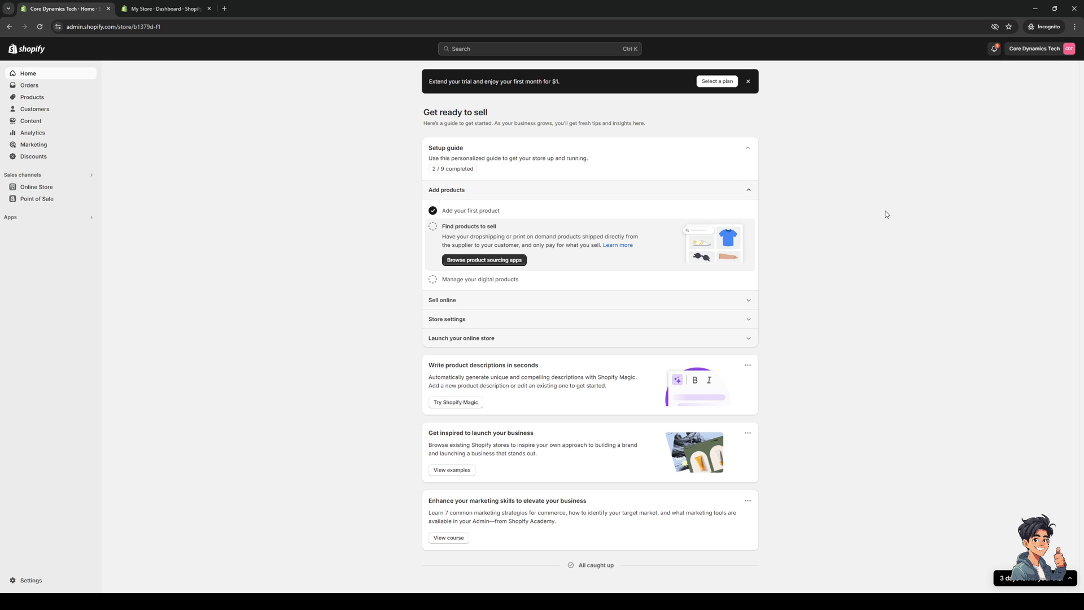
{"action": "mouse_move", "coordinate": [80, 579]}
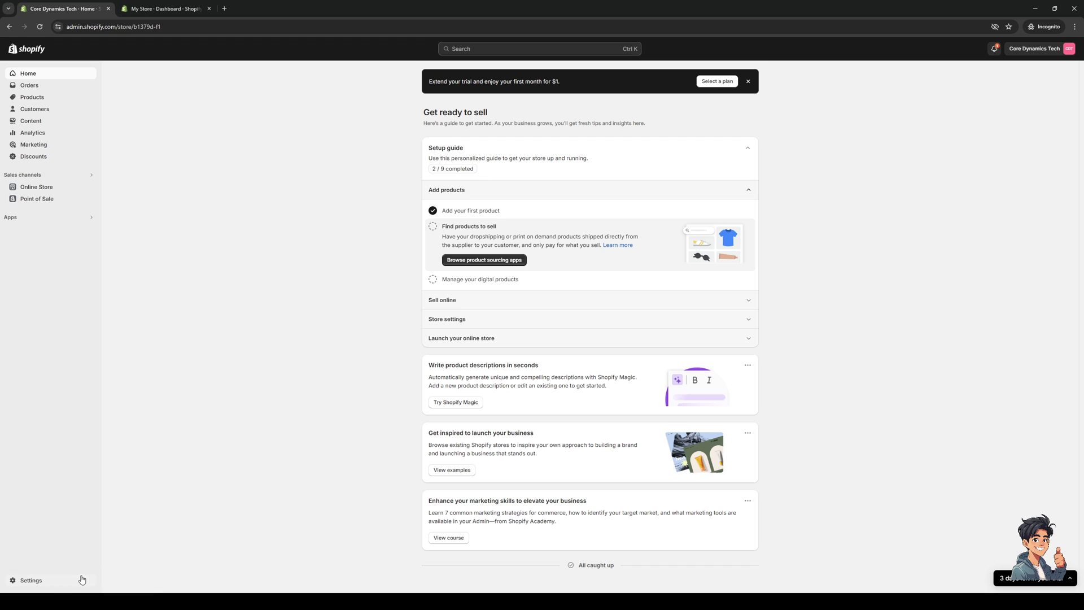
Open Settings to show the Store details page for Core Dynamics Tech
{"action": "left_click", "coordinate": [30, 580]}
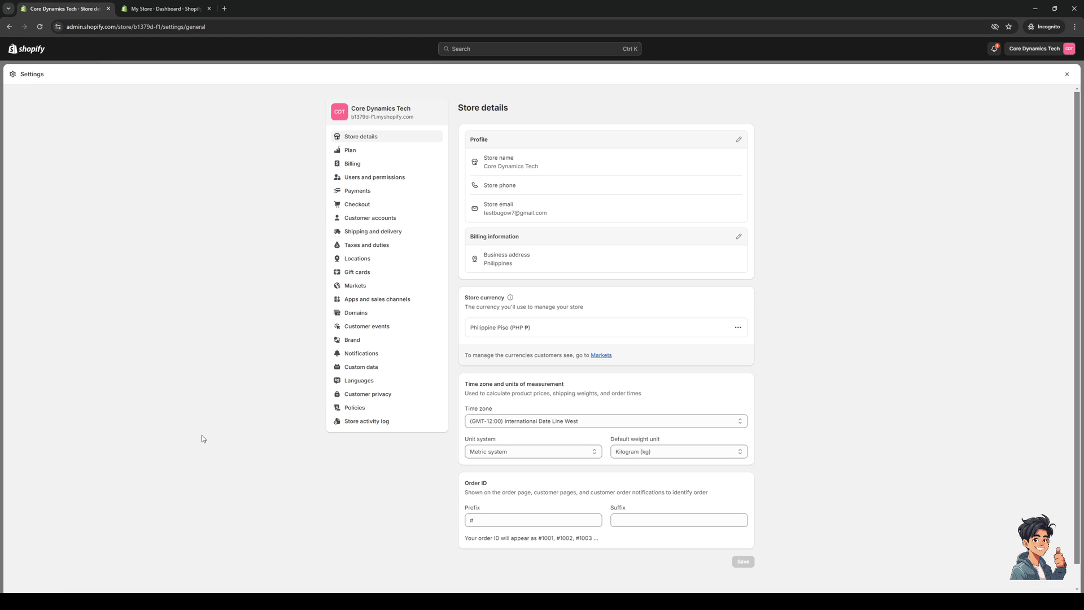
{"action": "mouse_move", "coordinate": [286, 327]}
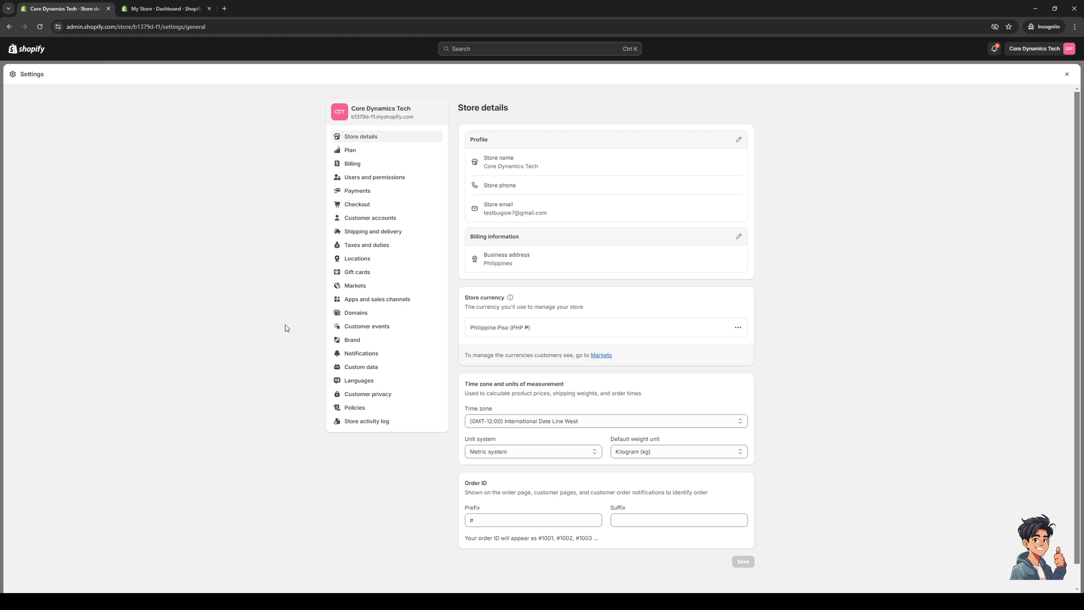
{"action": "mouse_move", "coordinate": [276, 284]}
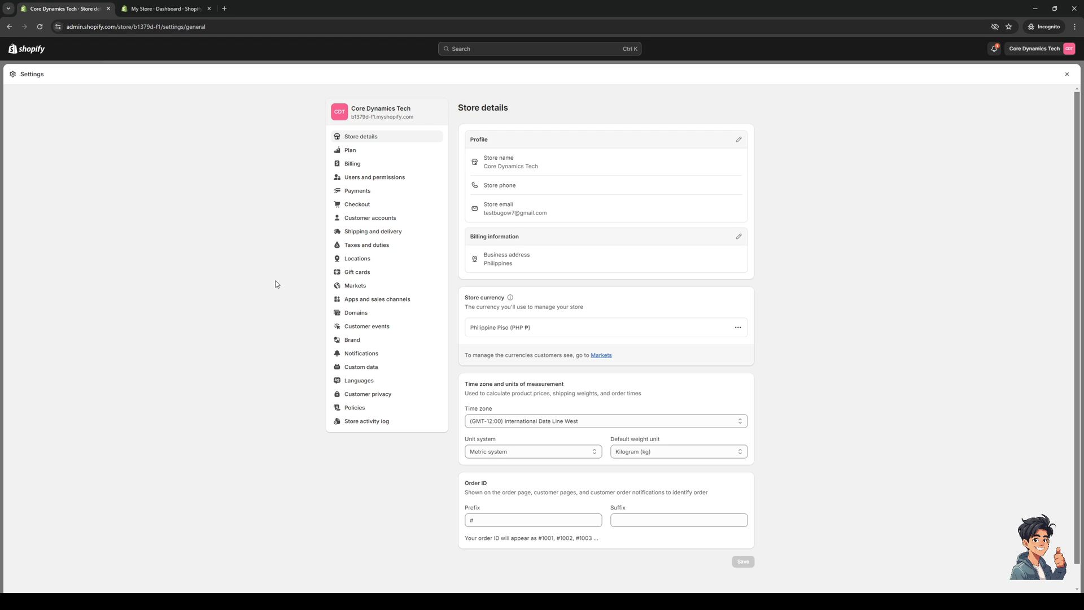
{"action": "mouse_move", "coordinate": [271, 304]}
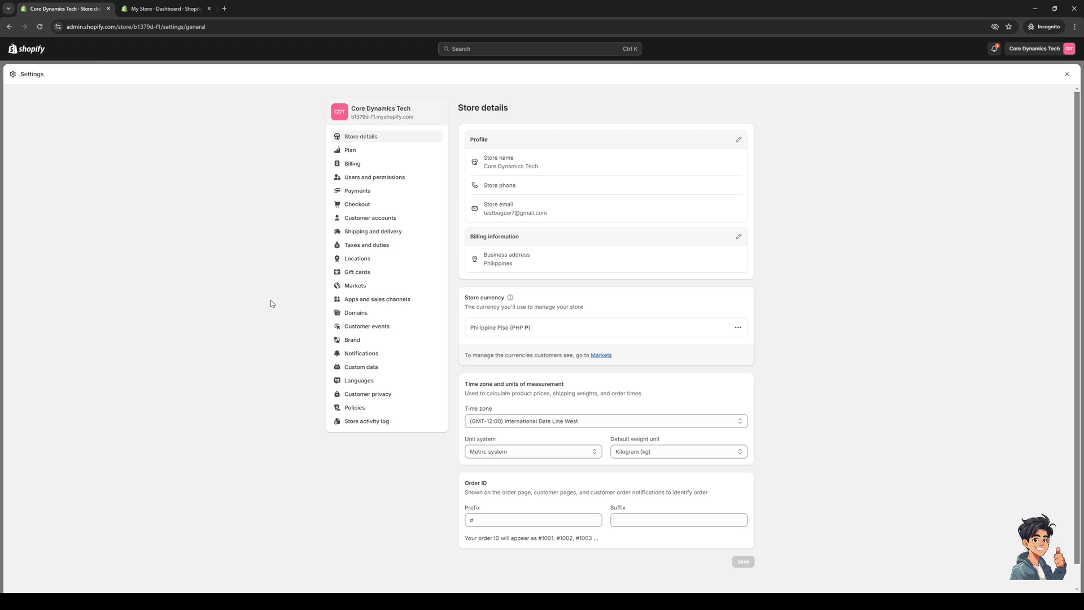
{"action": "mouse_move", "coordinate": [203, 317]}
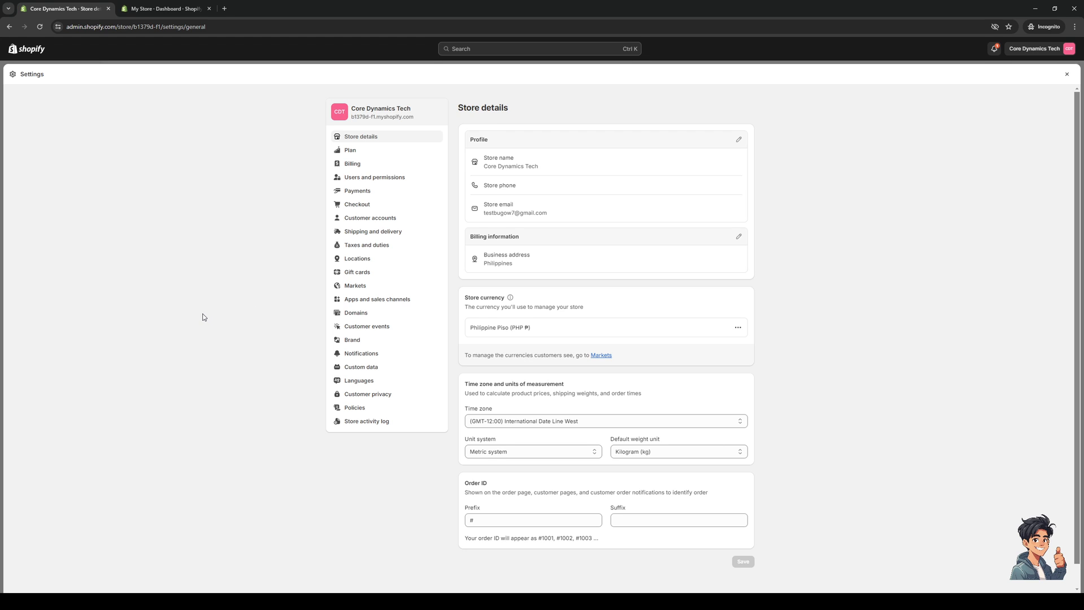
{"action": "mouse_move", "coordinate": [201, 198]}
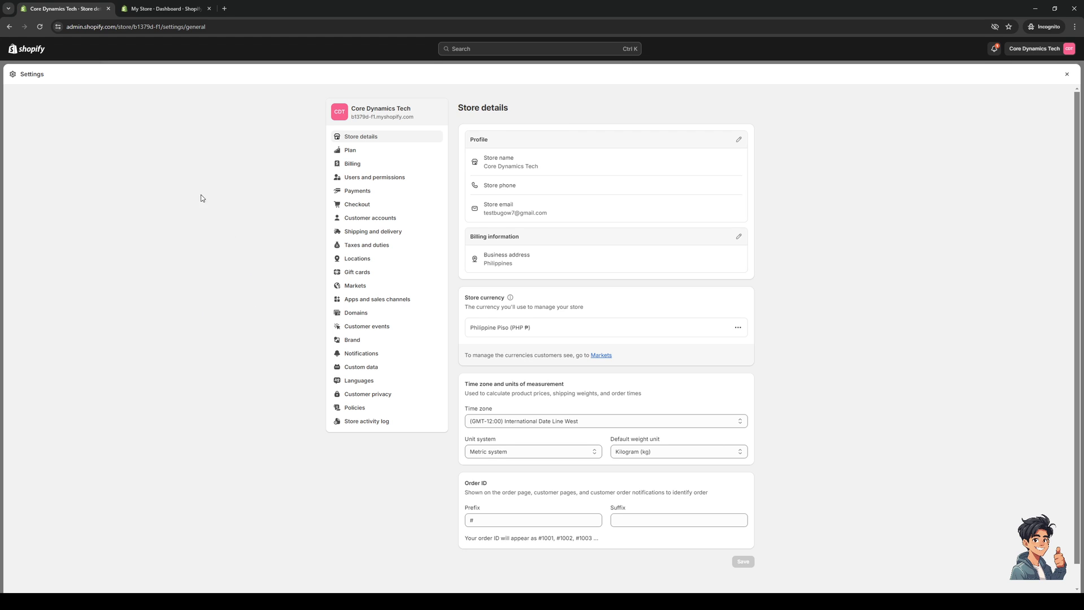
{"action": "mouse_move", "coordinate": [237, 191]}
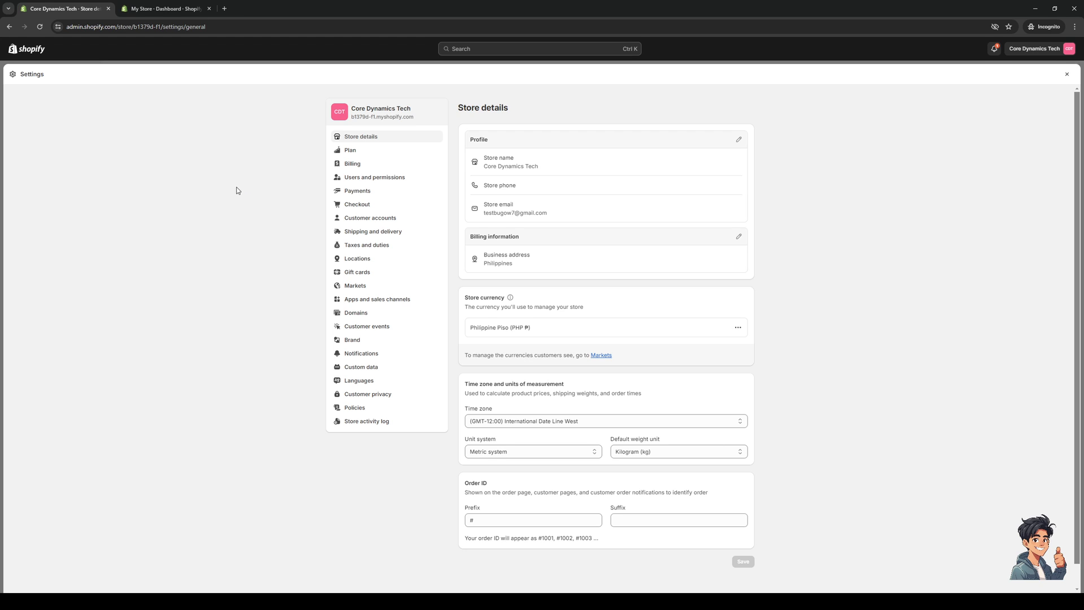
{"action": "mouse_move", "coordinate": [258, 184]}
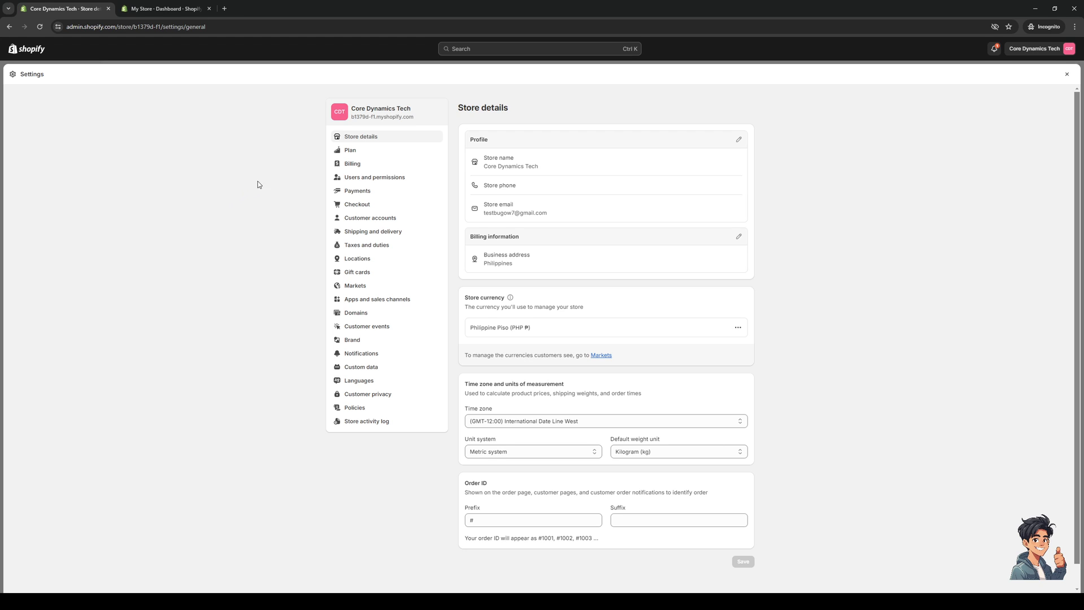
{"action": "mouse_move", "coordinate": [375, 177]}
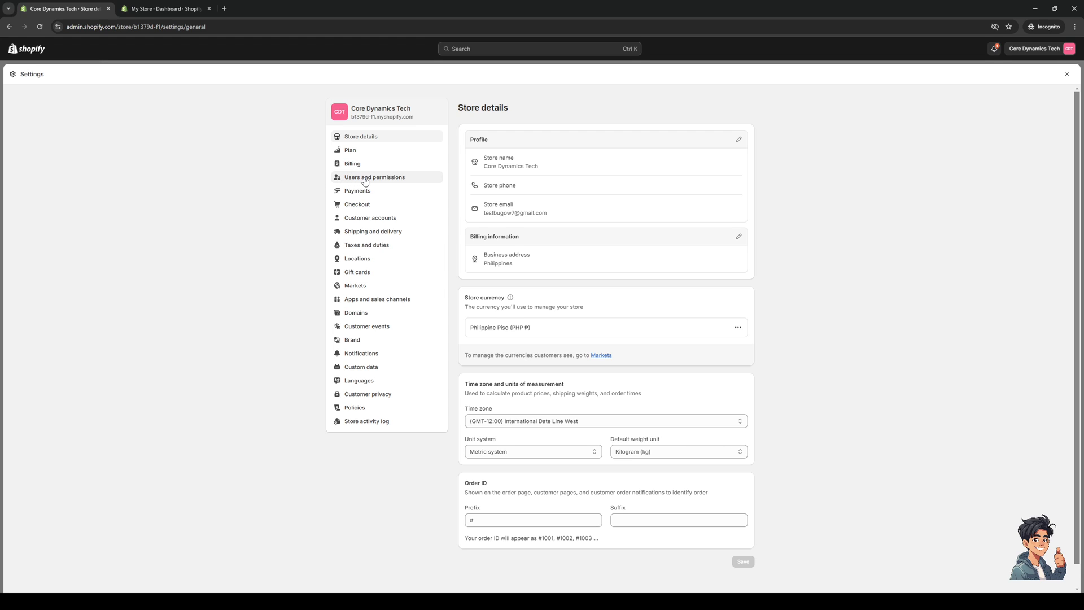
{"action": "left_click", "coordinate": [375, 177]}
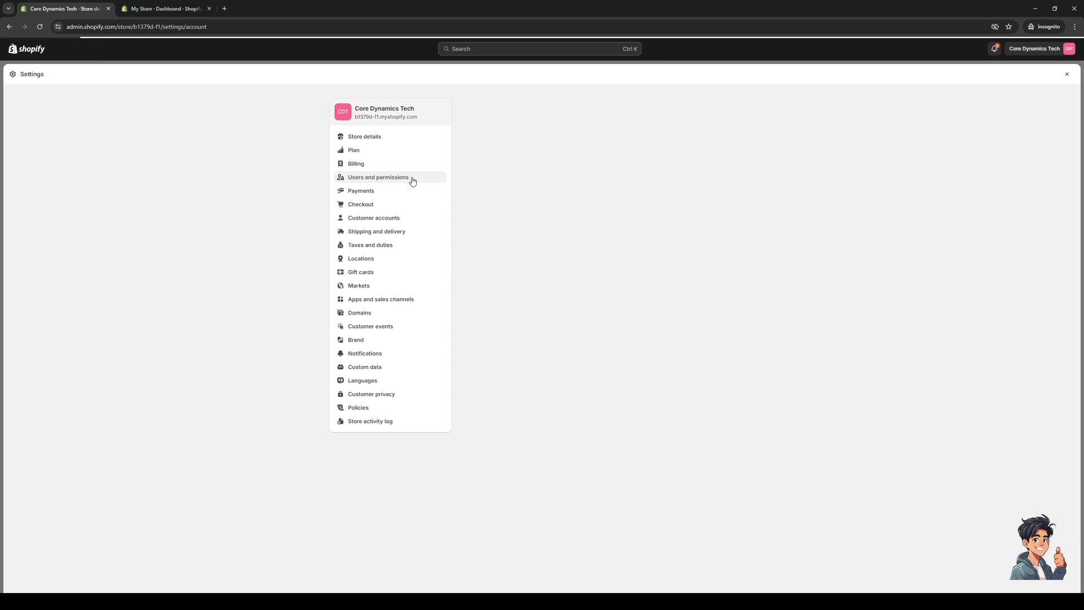
{"action": "left_click", "coordinate": [379, 176]}
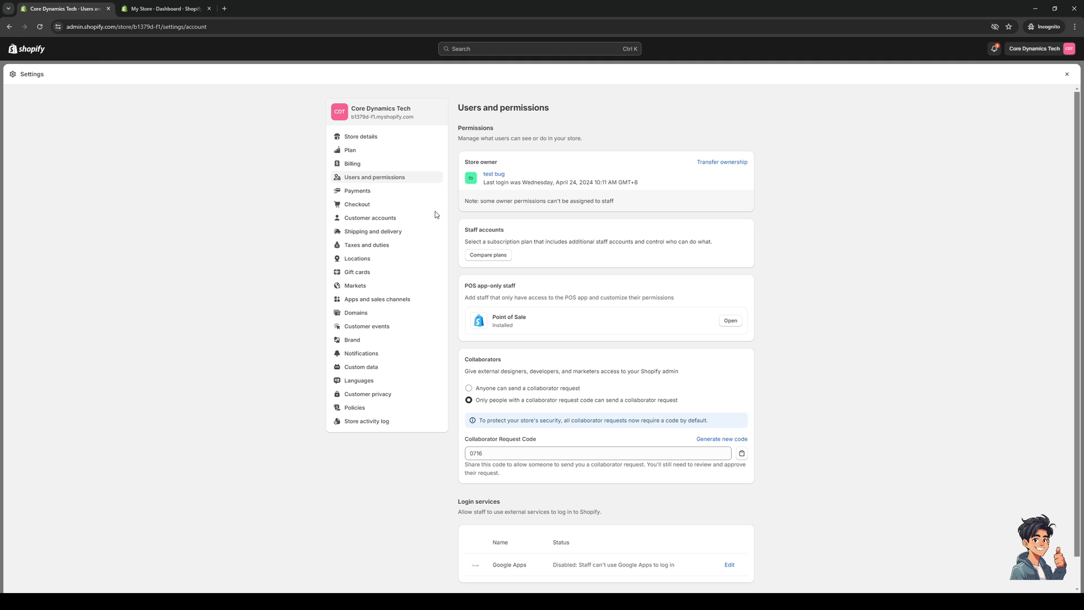
{"action": "mouse_move", "coordinate": [708, 173]}
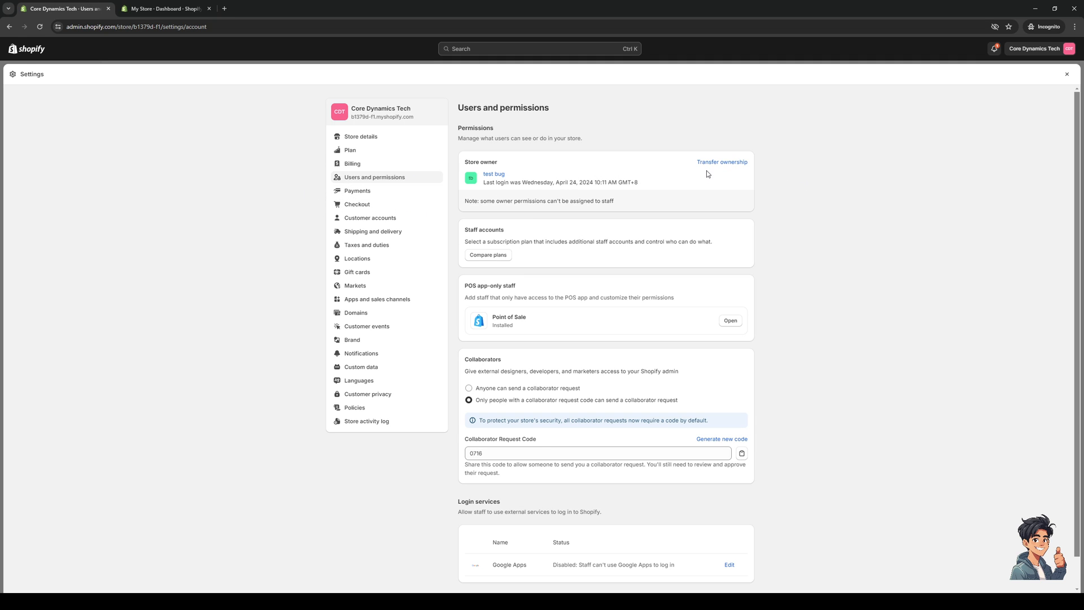
{"action": "mouse_move", "coordinate": [948, 323]}
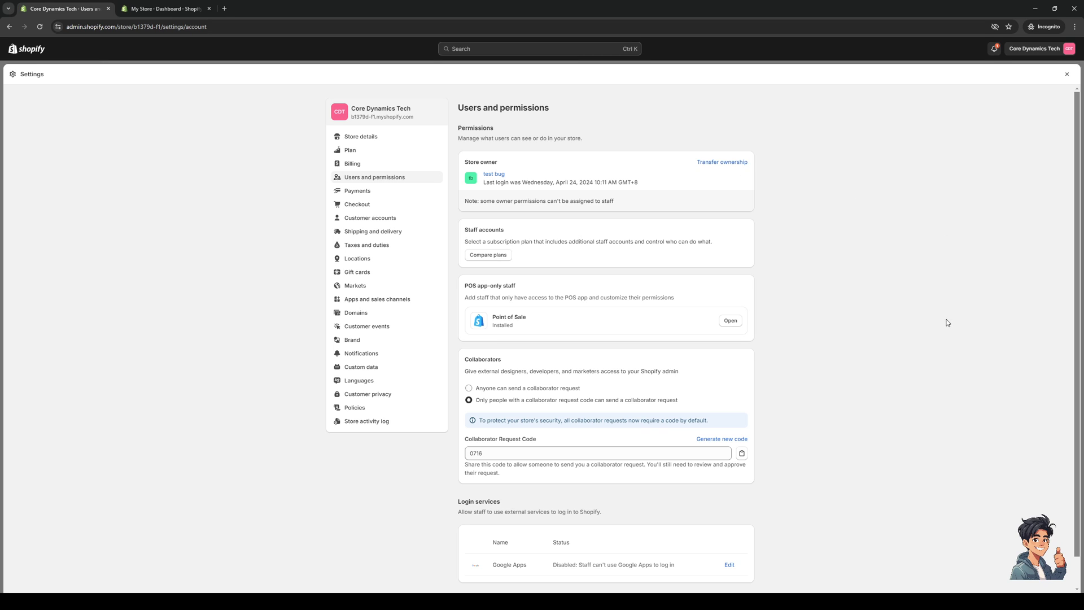
{"action": "mouse_move", "coordinate": [938, 231]}
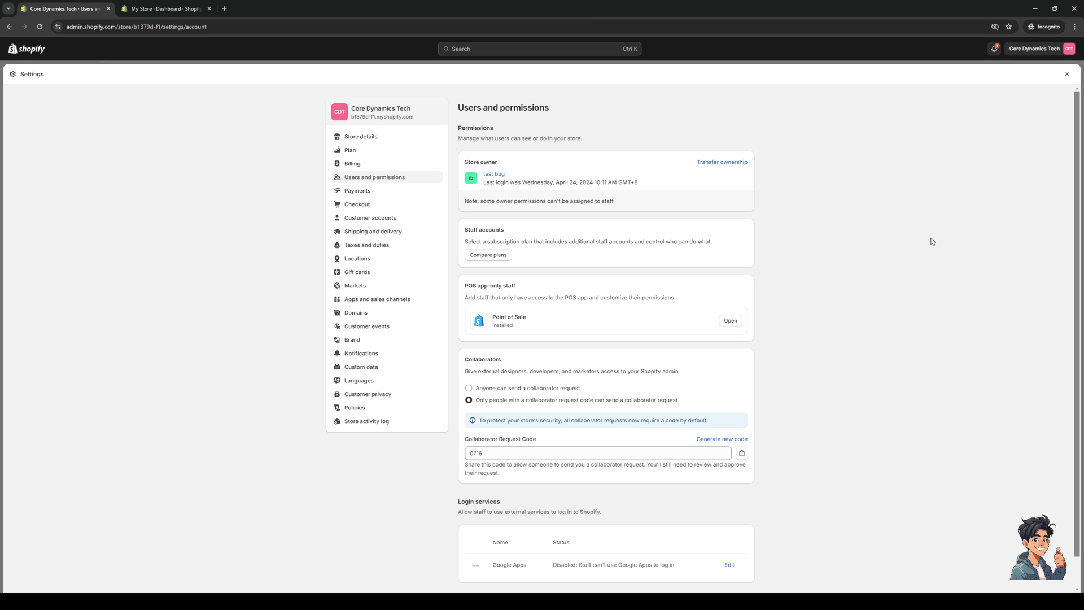
{"action": "mouse_move", "coordinate": [903, 210]}
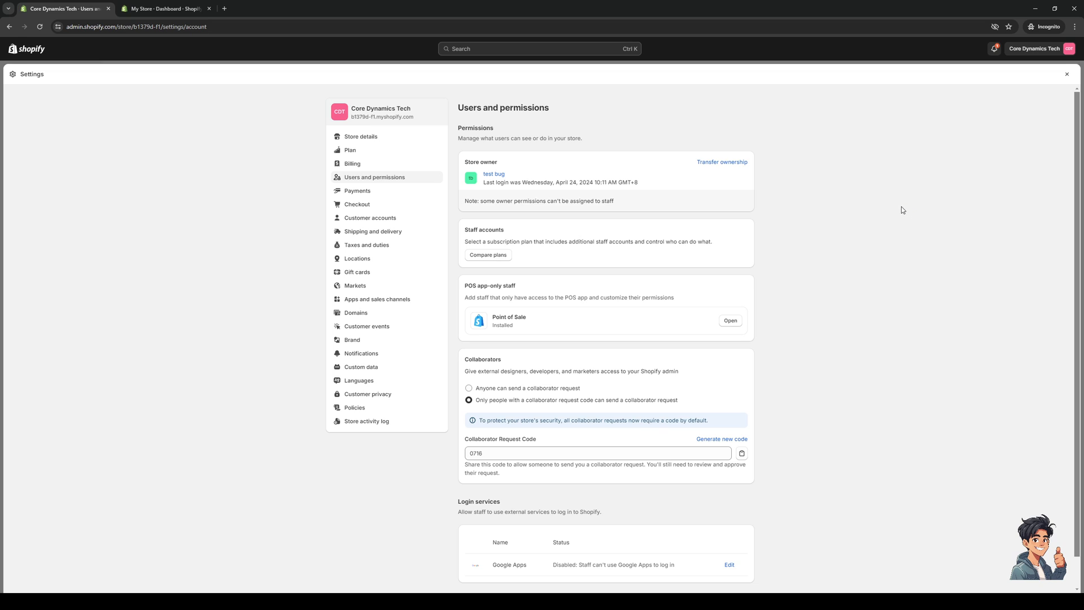
{"action": "mouse_move", "coordinate": [505, 191]}
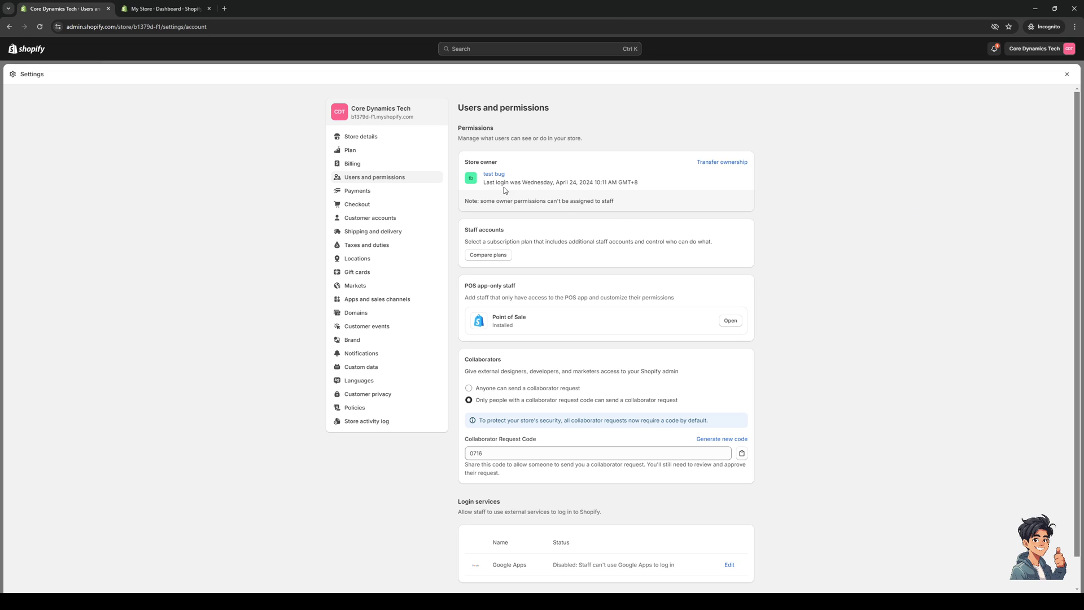
{"action": "mouse_move", "coordinate": [752, 200]}
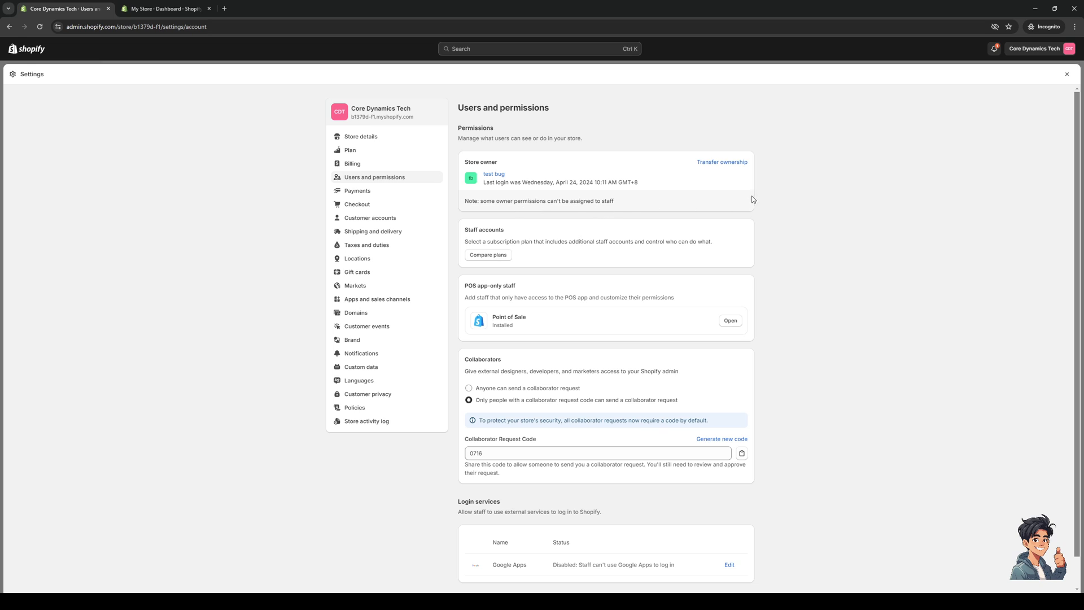
{"action": "mouse_move", "coordinate": [721, 162]}
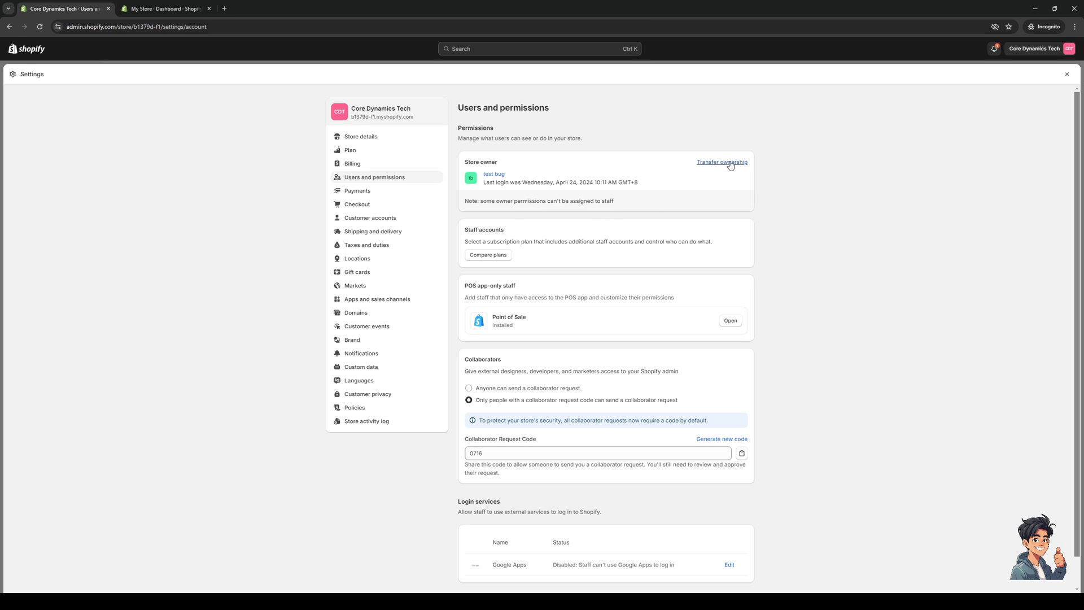
{"action": "left_click", "coordinate": [721, 162]}
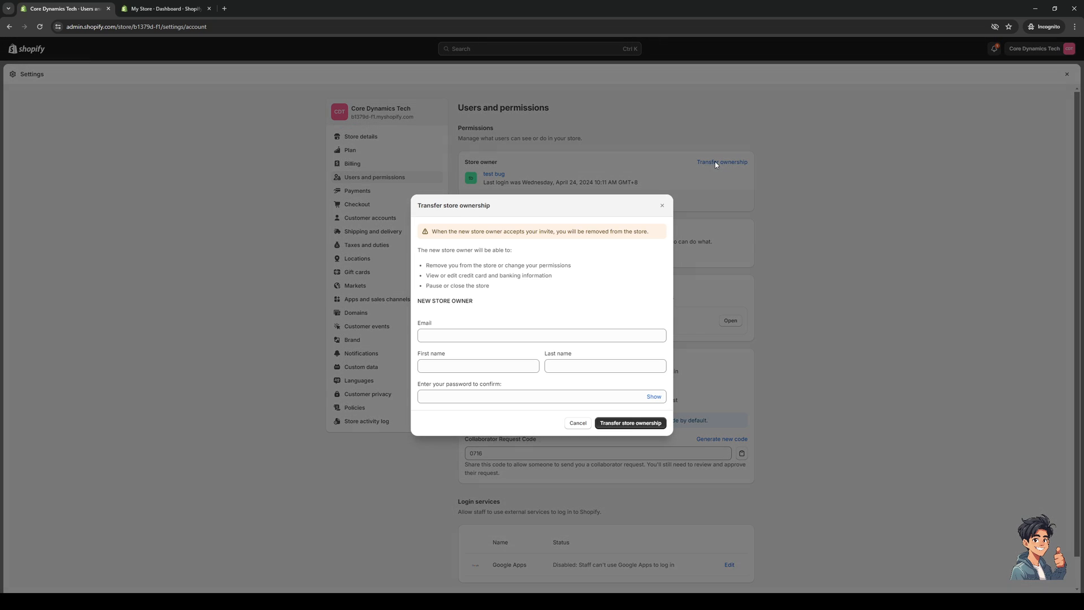
{"action": "mouse_move", "coordinate": [495, 315]}
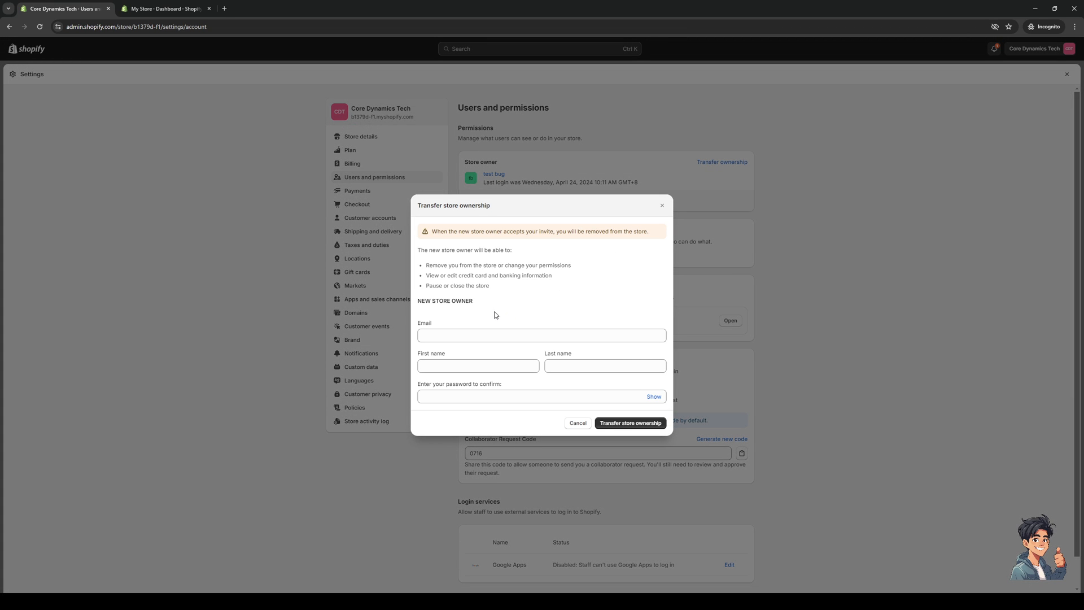
{"action": "mouse_move", "coordinate": [472, 313]}
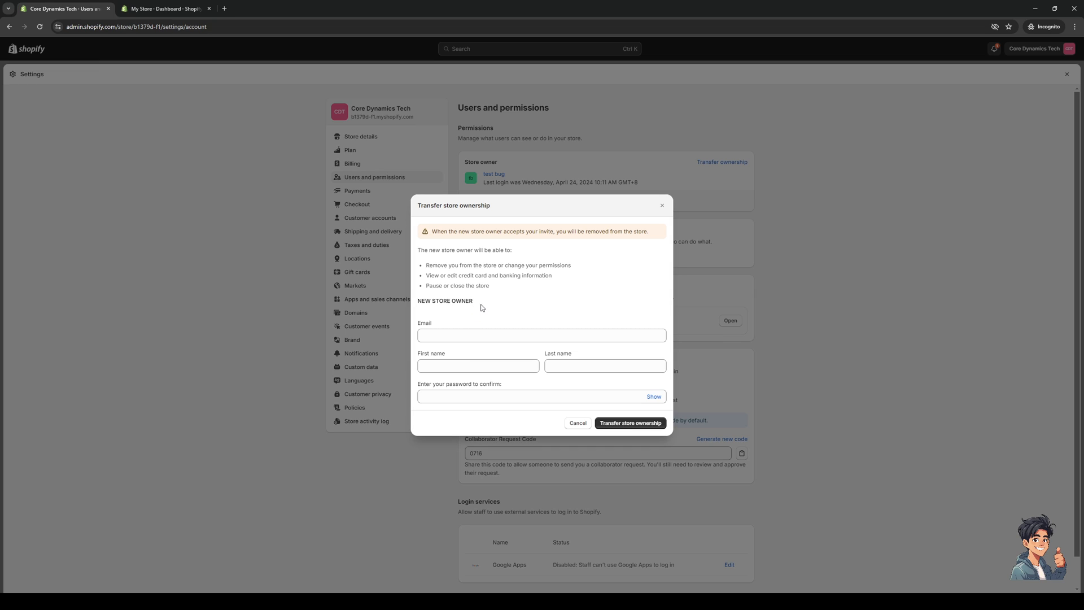
{"action": "left_click", "coordinate": [541, 336]}
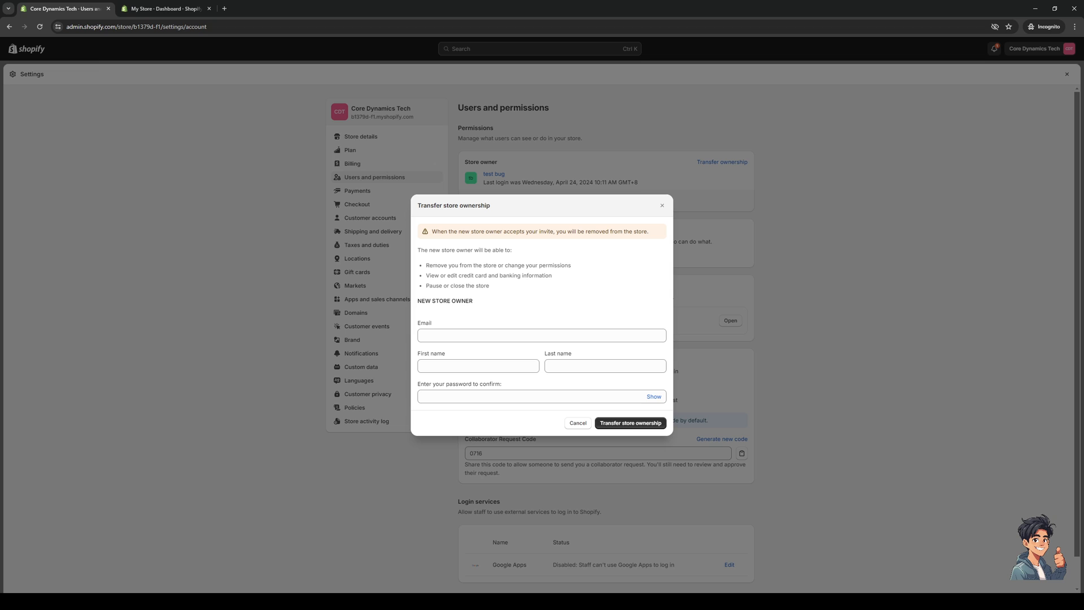
{"action": "left_click", "coordinate": [540, 396]}
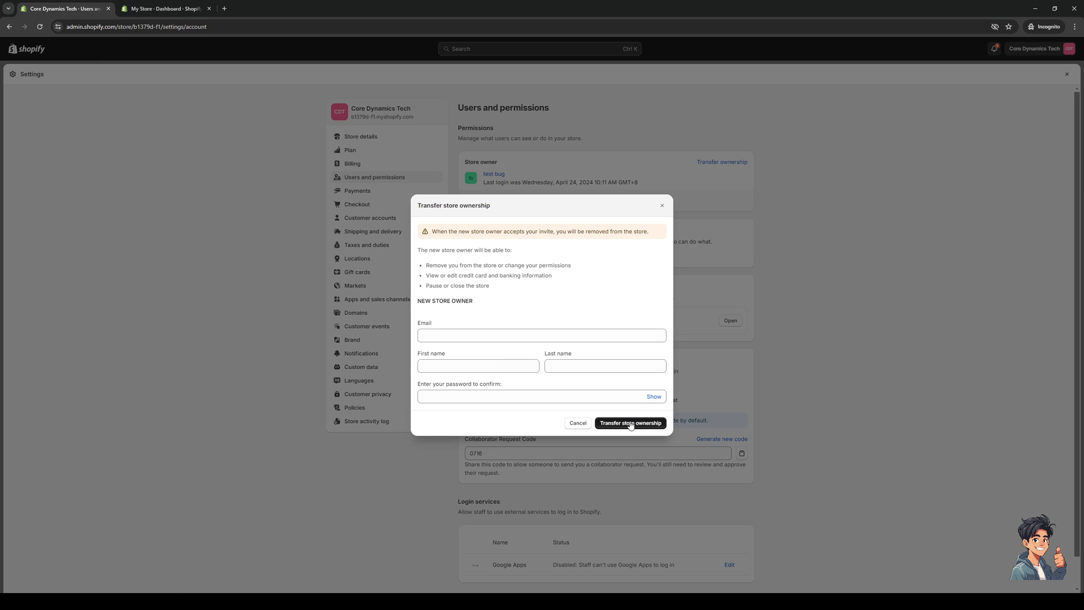
{"action": "mouse_move", "coordinate": [595, 331]}
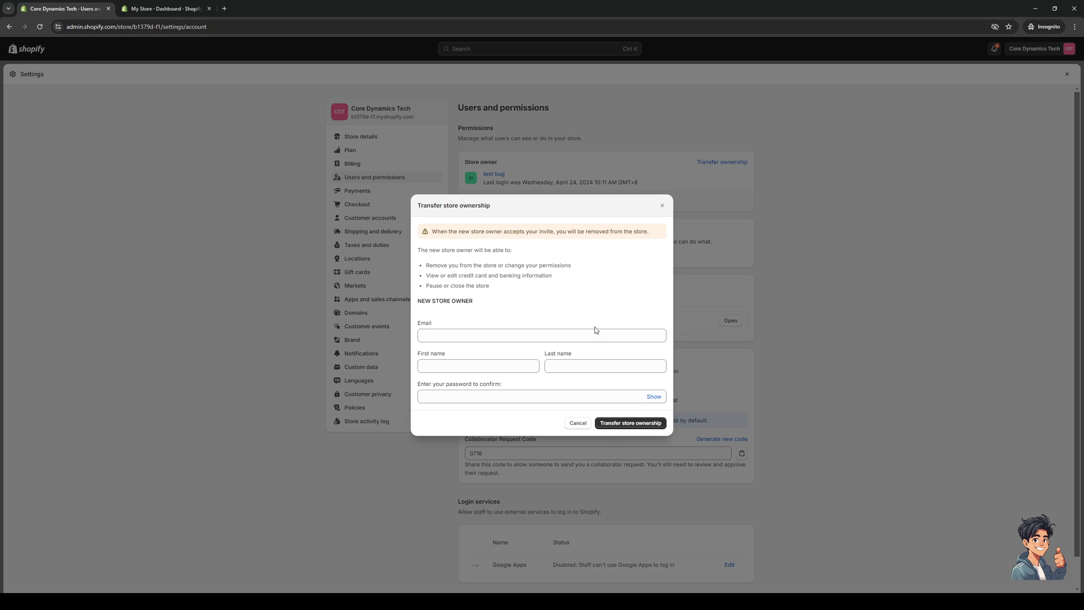
{"action": "mouse_move", "coordinate": [573, 323]}
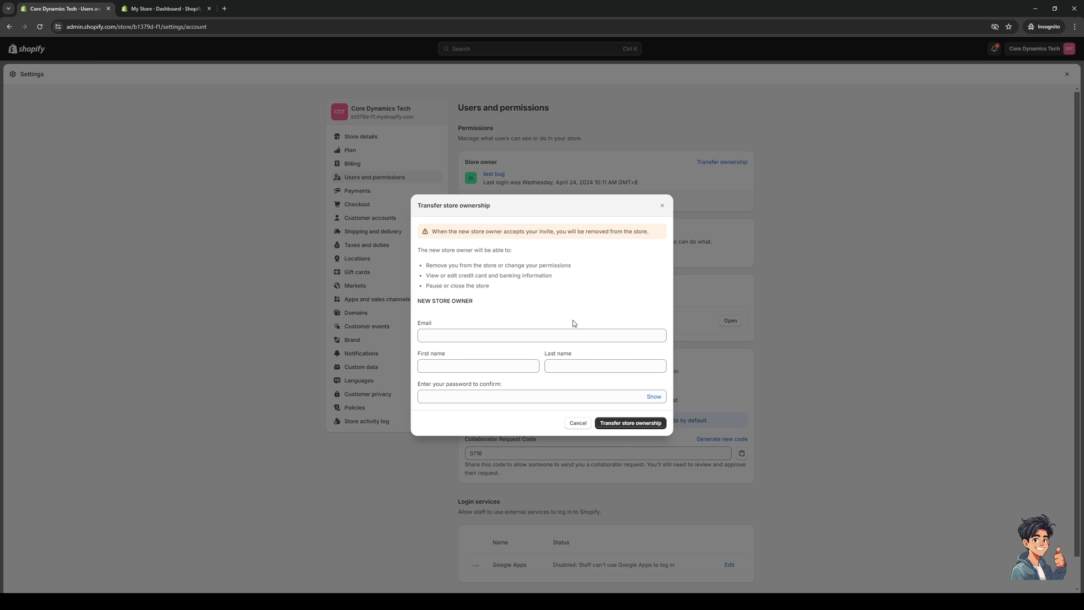
{"action": "mouse_move", "coordinate": [571, 306]}
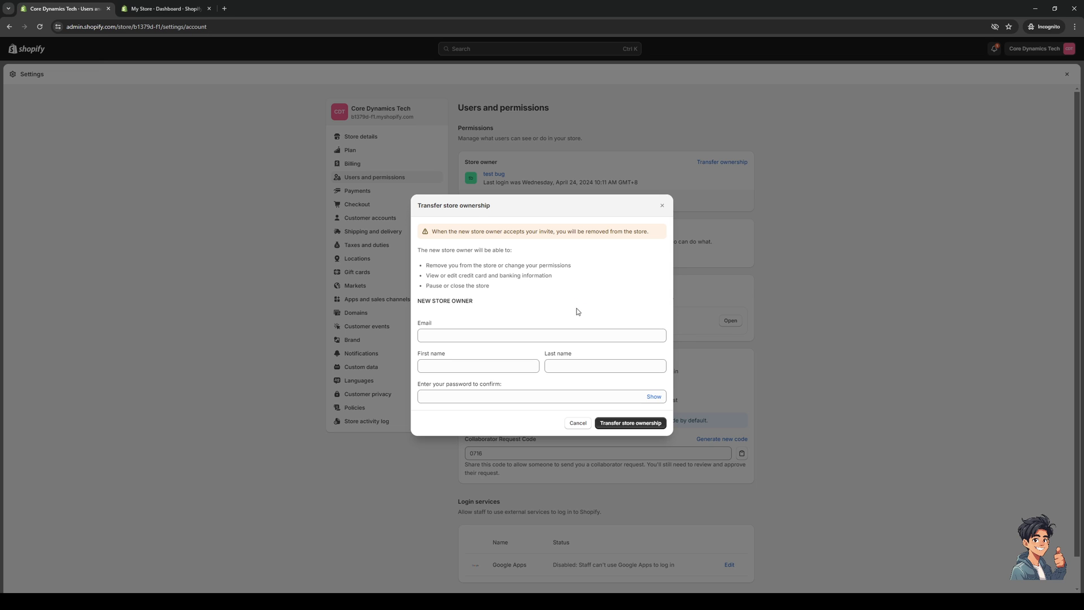
{"action": "mouse_move", "coordinate": [571, 308]}
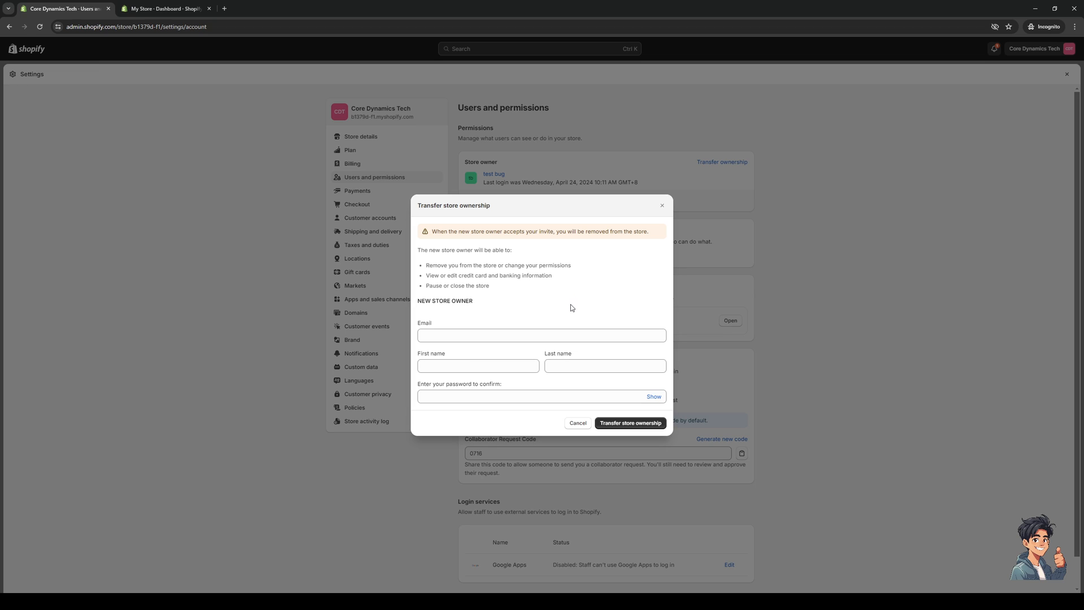
{"action": "mouse_move", "coordinate": [511, 259]}
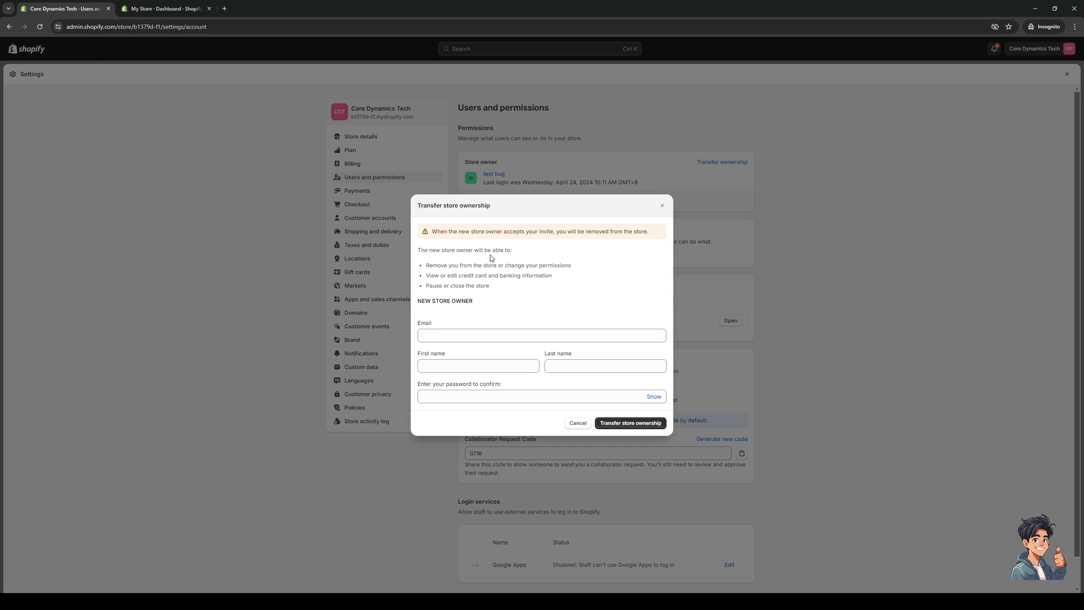
{"action": "mouse_move", "coordinate": [510, 250]}
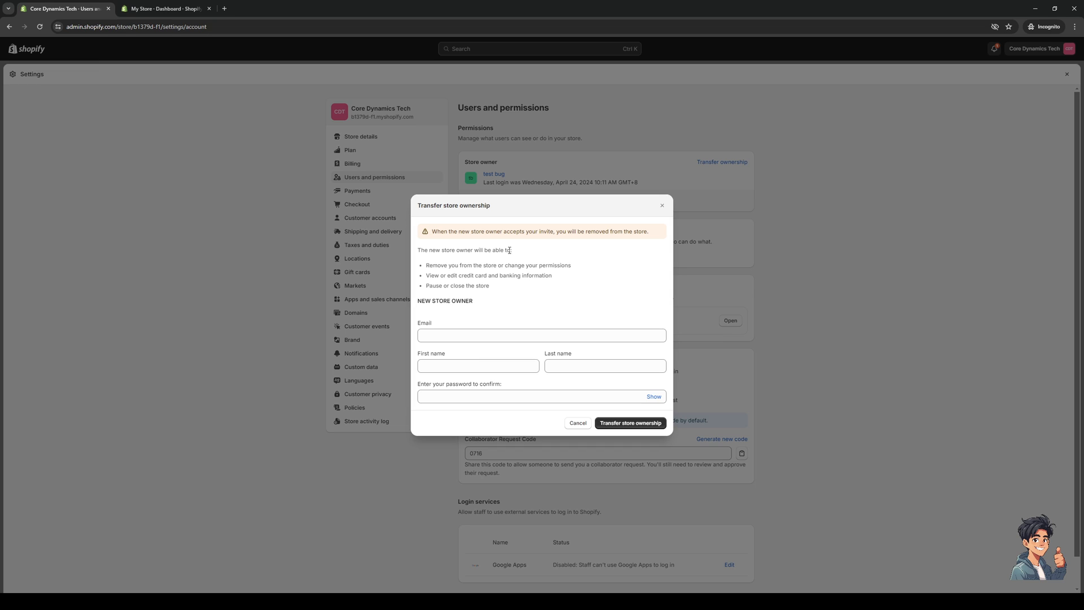
{"action": "mouse_move", "coordinate": [444, 275]}
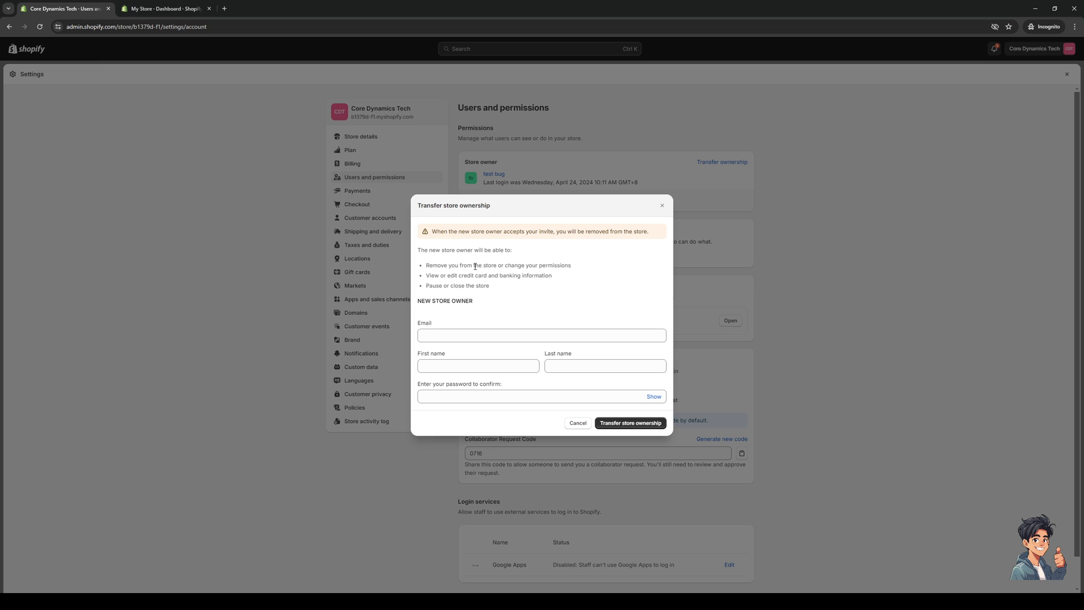
{"action": "mouse_move", "coordinate": [589, 275]}
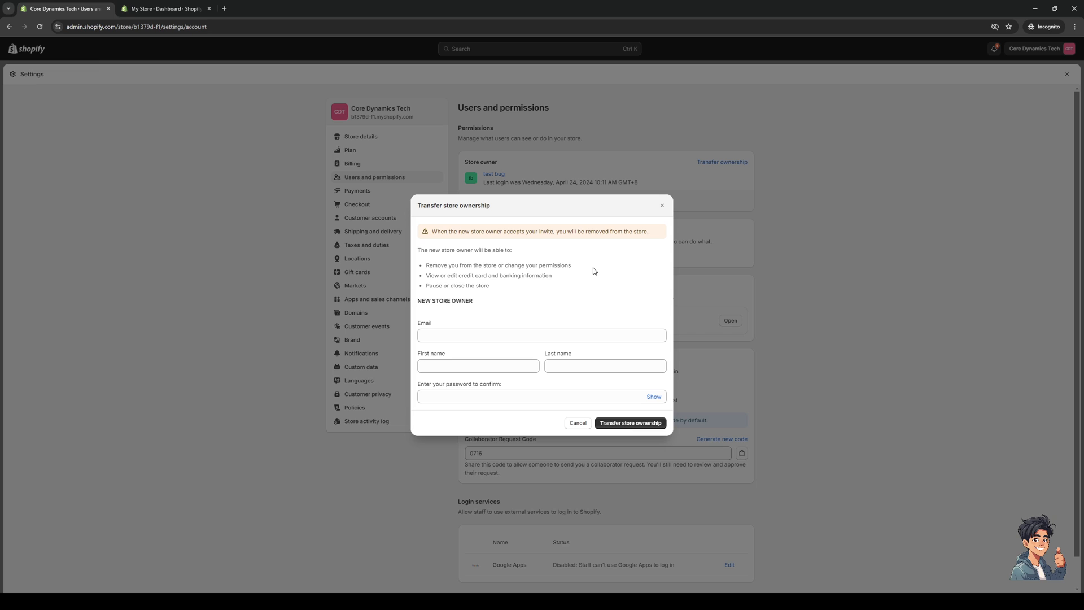
{"action": "mouse_move", "coordinate": [505, 294]}
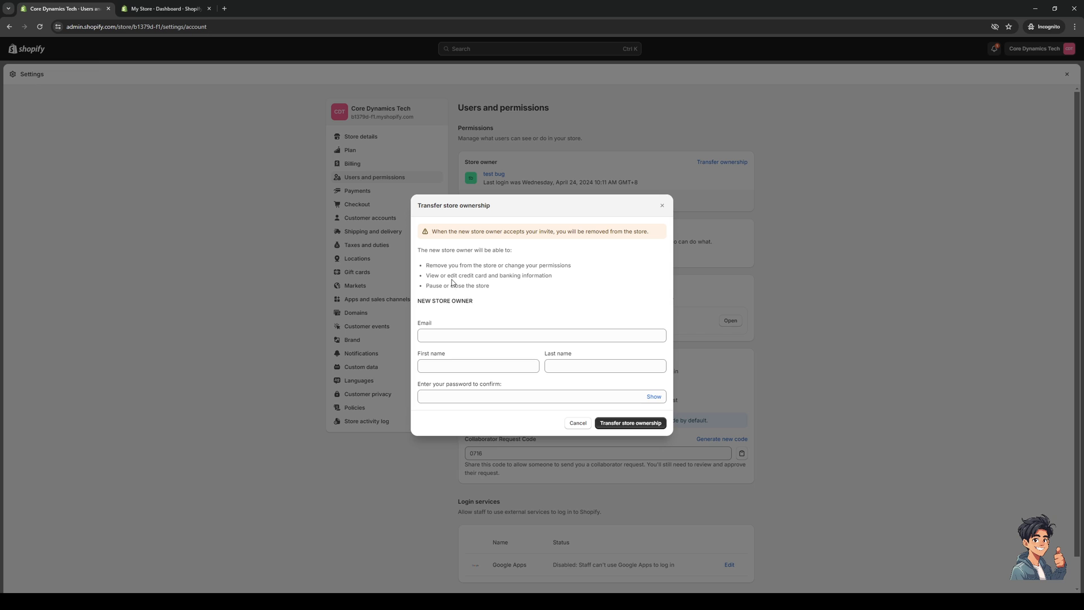
{"action": "mouse_move", "coordinate": [498, 278]}
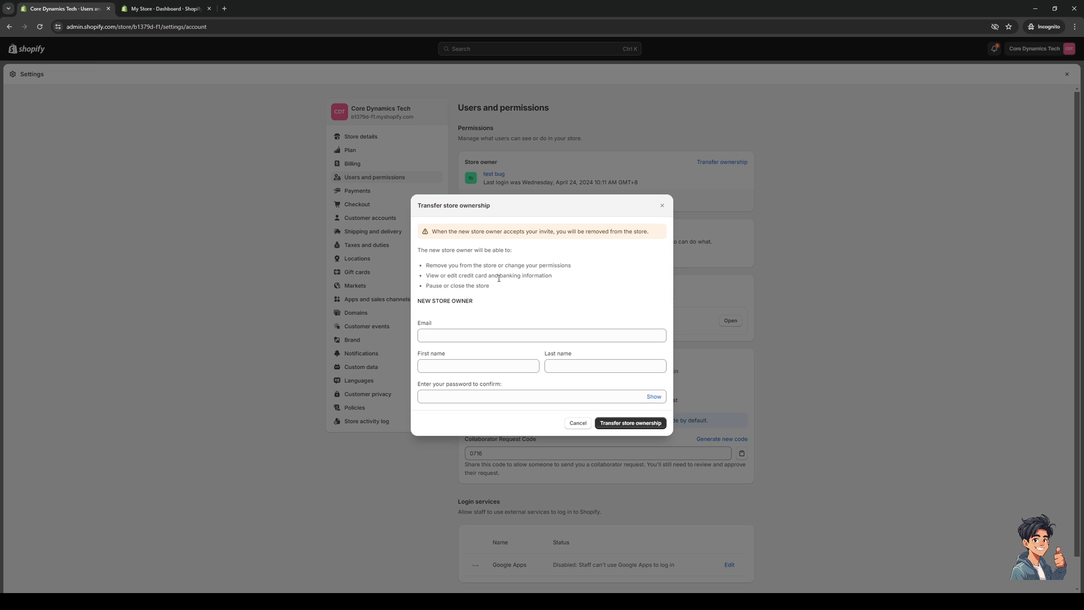
{"action": "mouse_move", "coordinate": [570, 278]}
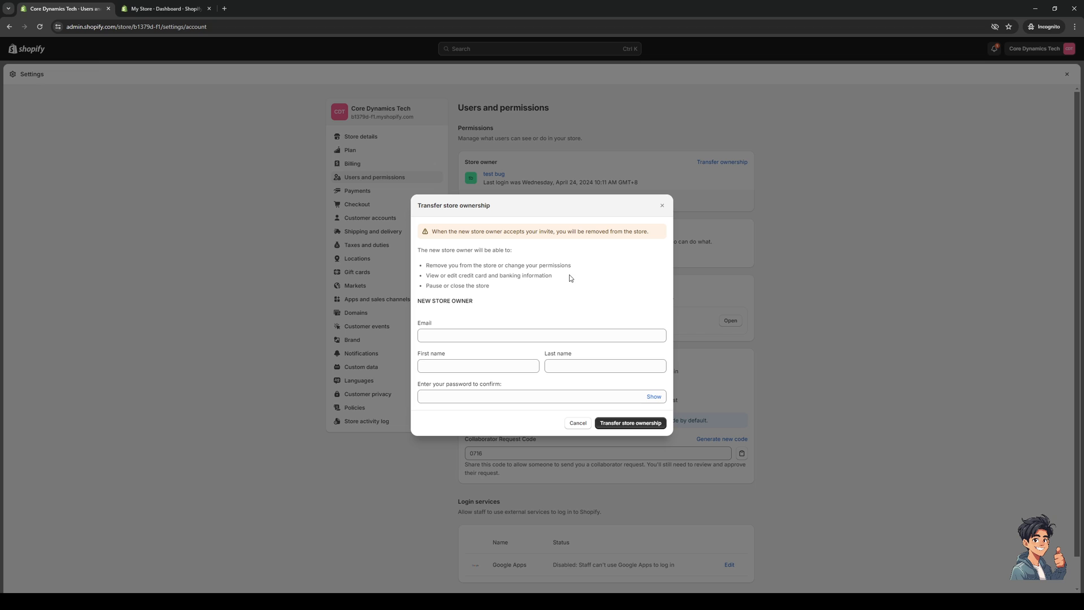
{"action": "mouse_move", "coordinate": [511, 296]}
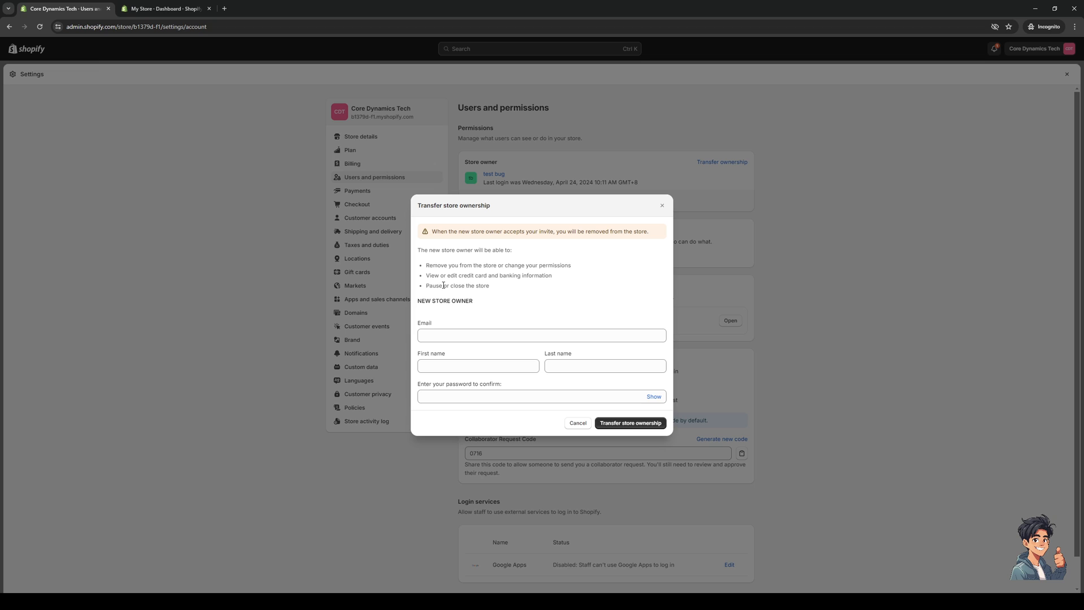
{"action": "mouse_move", "coordinate": [650, 389]}
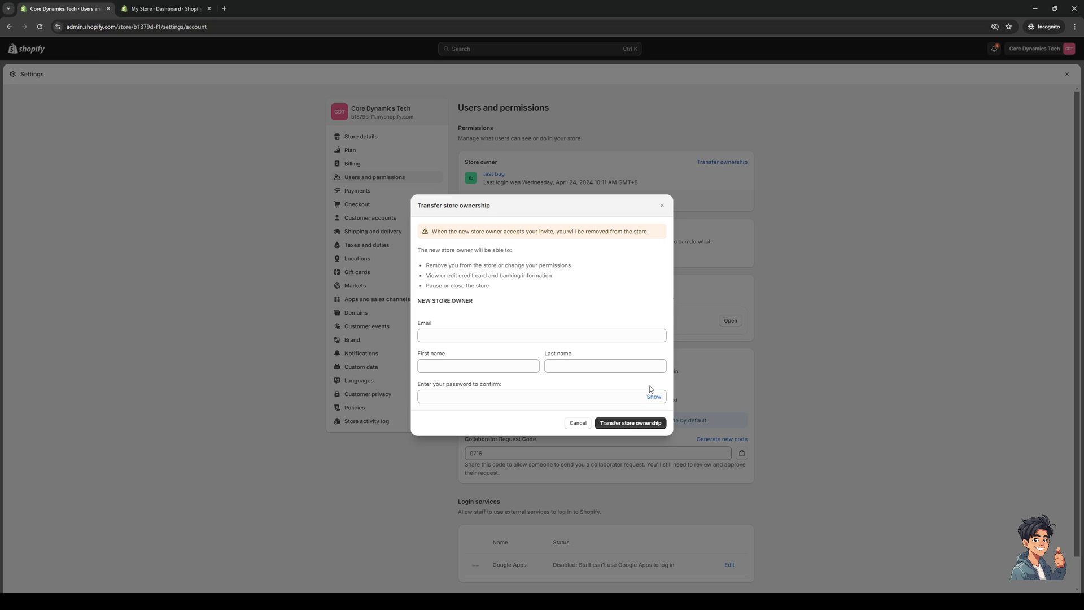
{"action": "mouse_move", "coordinate": [592, 290]}
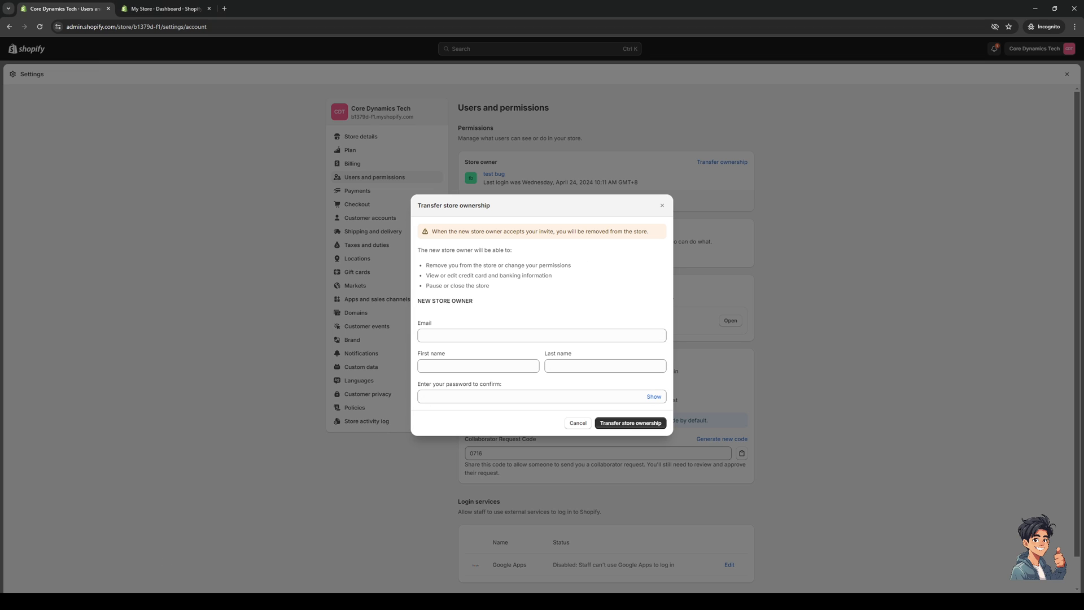
{"action": "mouse_move", "coordinate": [662, 206]}
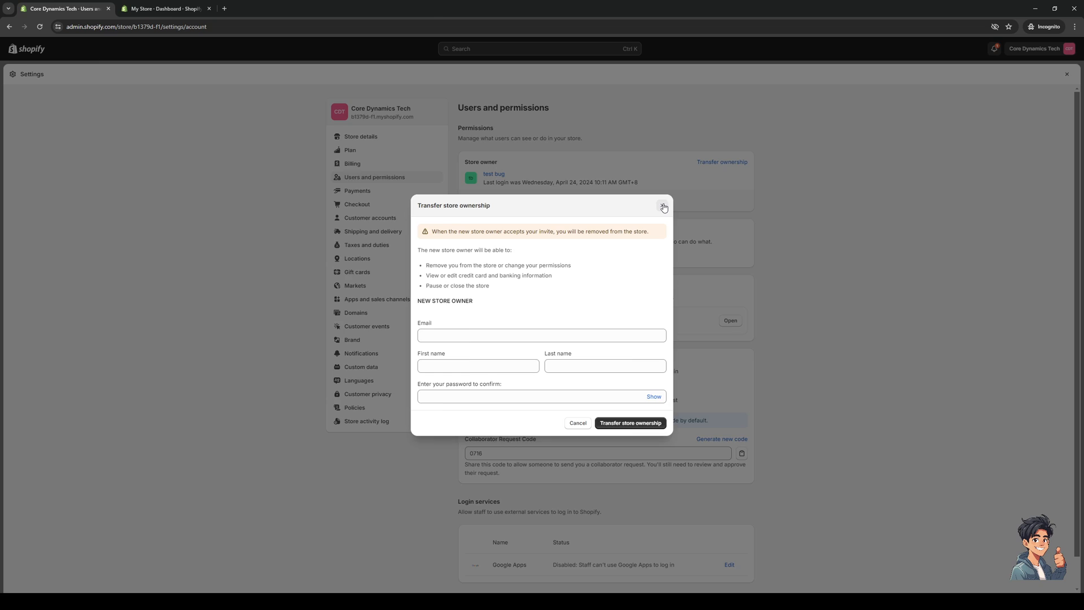
{"action": "left_click", "coordinate": [663, 207]}
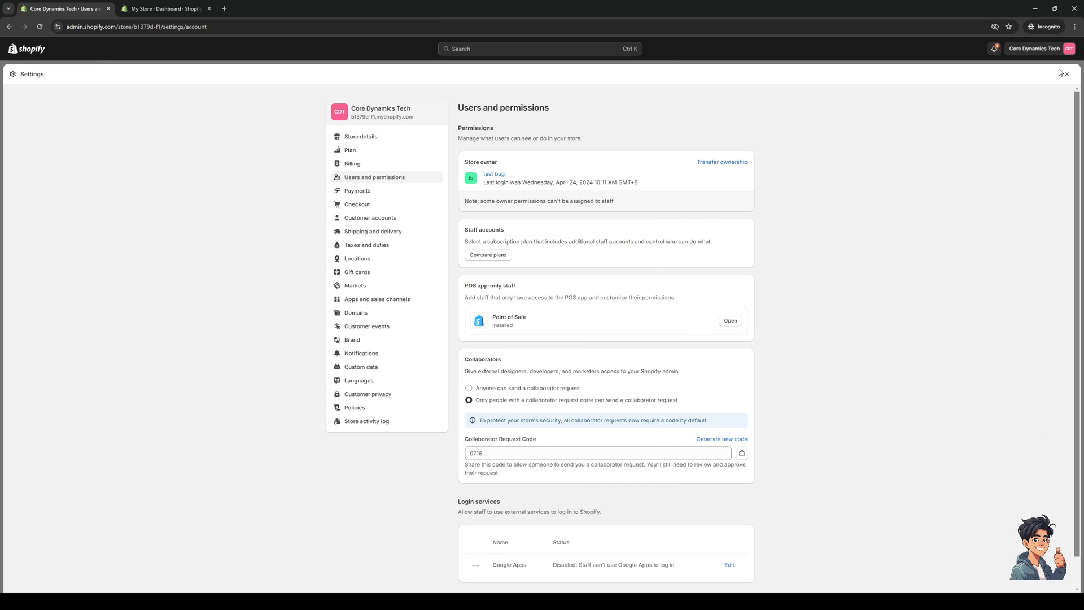
Close Settings to return to the Home page with the Get ready to sell guide
{"action": "left_click", "coordinate": [1067, 74]}
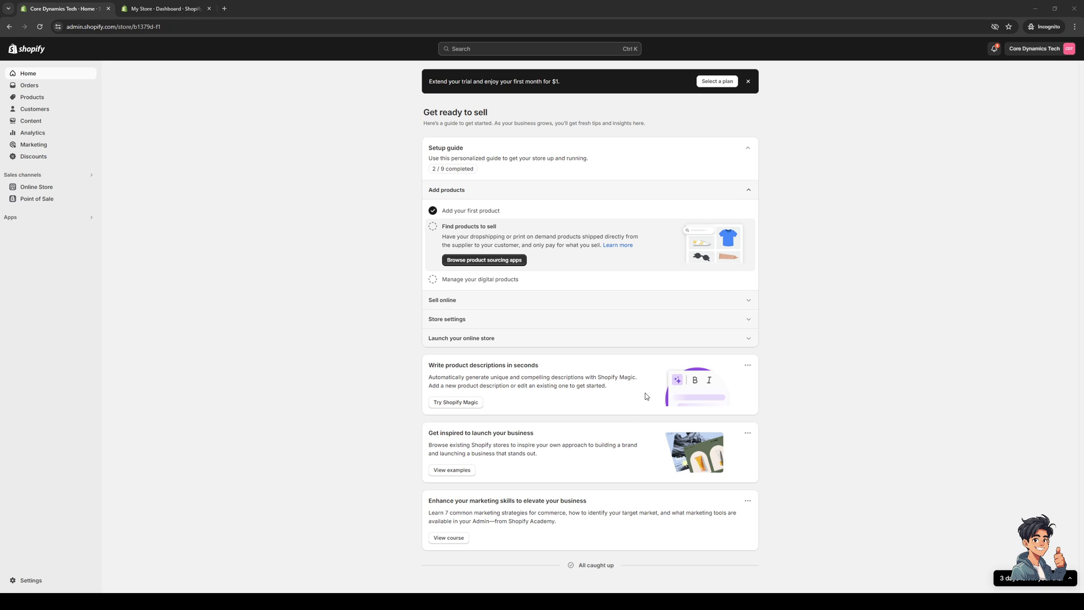
{"action": "mouse_move", "coordinate": [650, 391]}
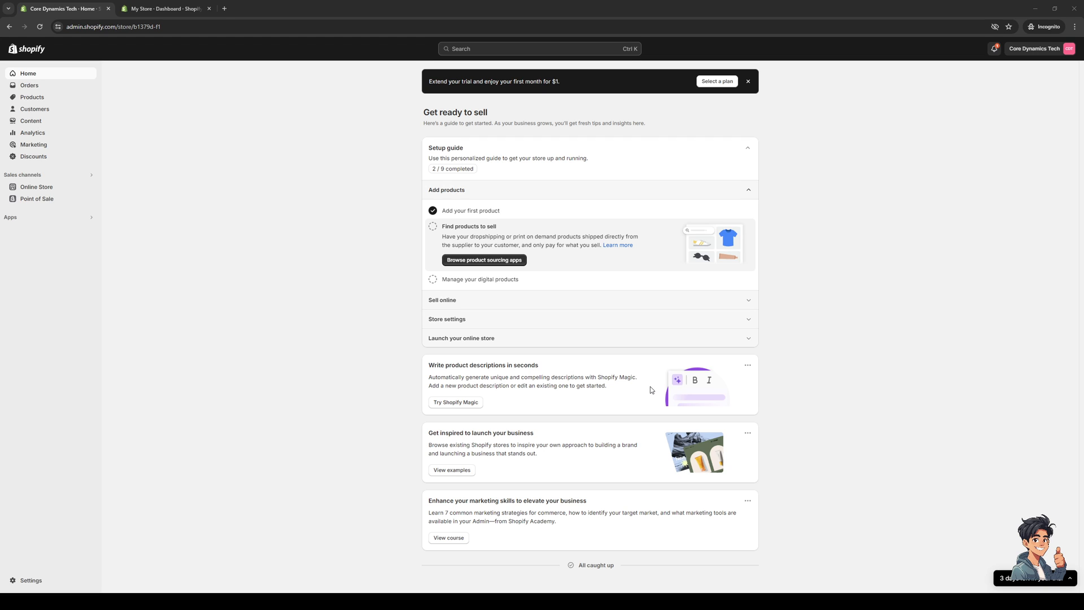
{"action": "mouse_move", "coordinate": [660, 388]}
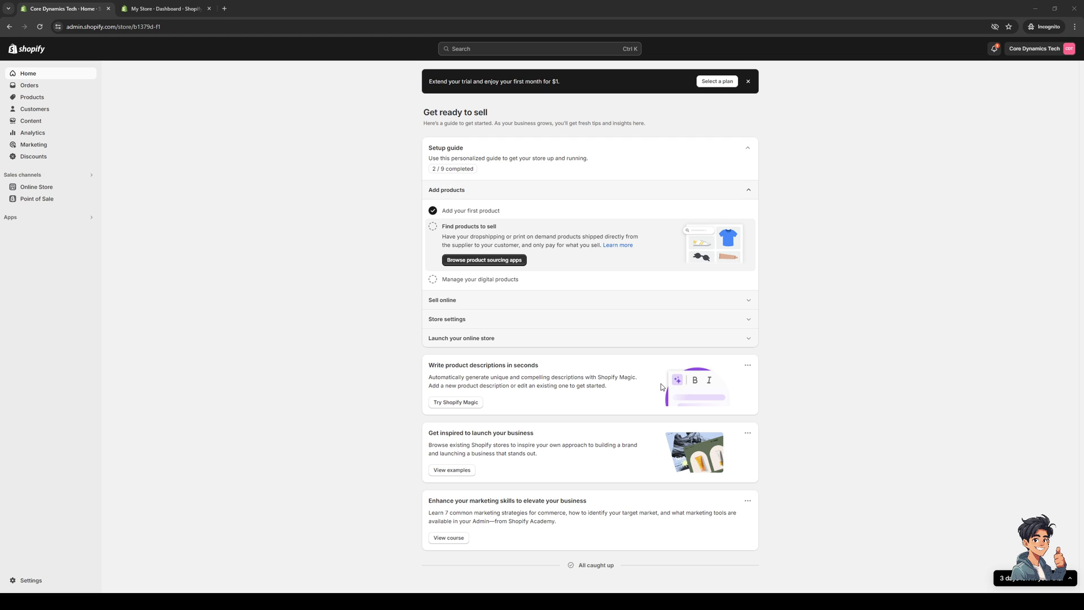